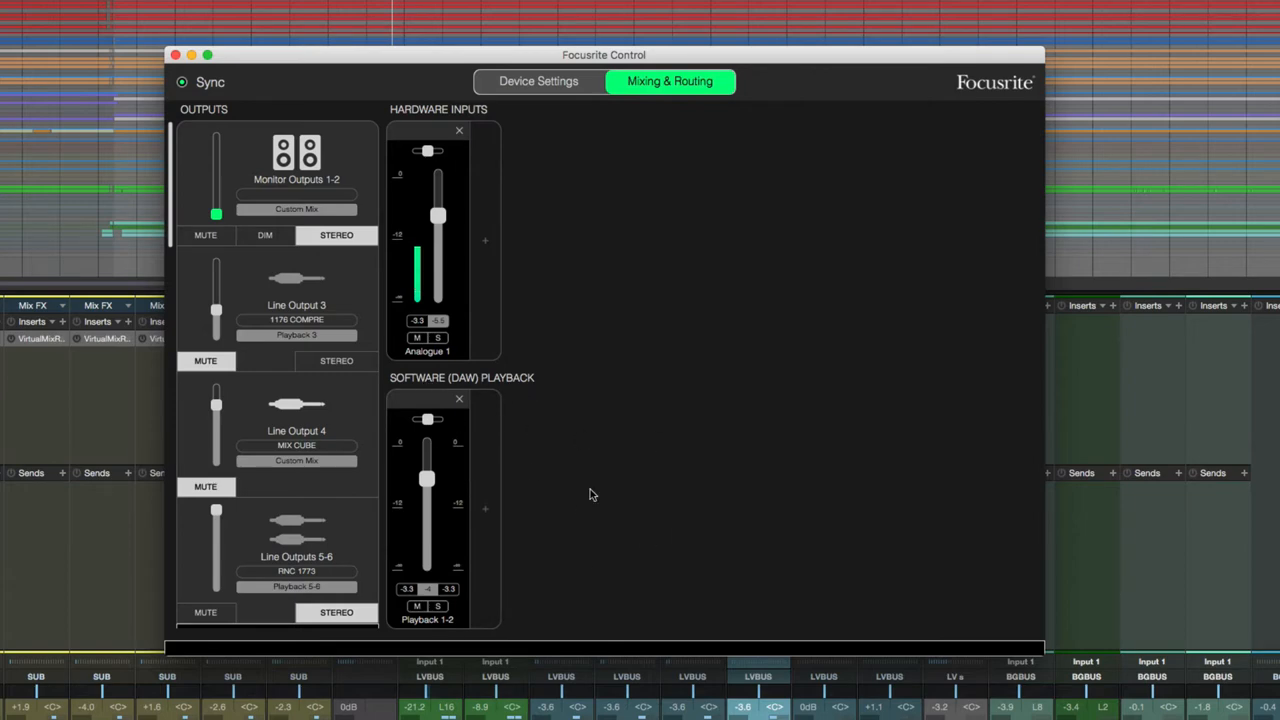
# Show Line Output 3 fed by Software Playback 3 and list the routing presets
pyautogui.click(296, 304)
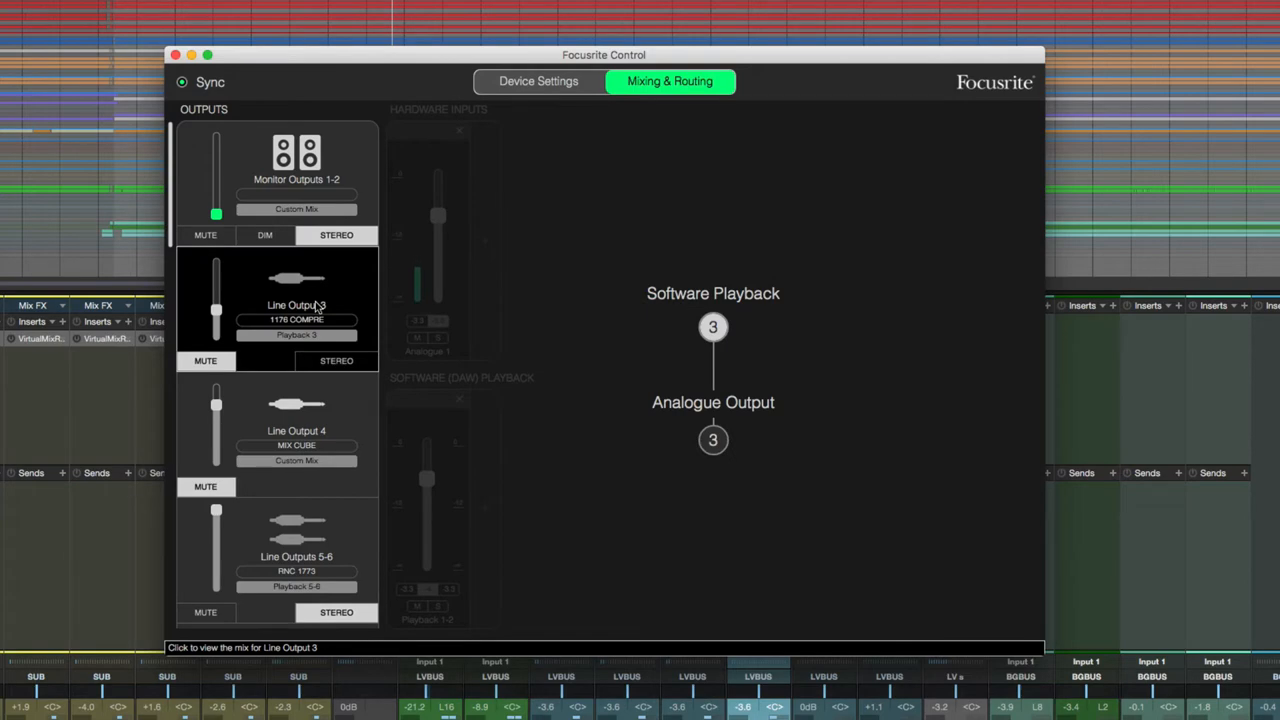
pyautogui.click(200, 12)
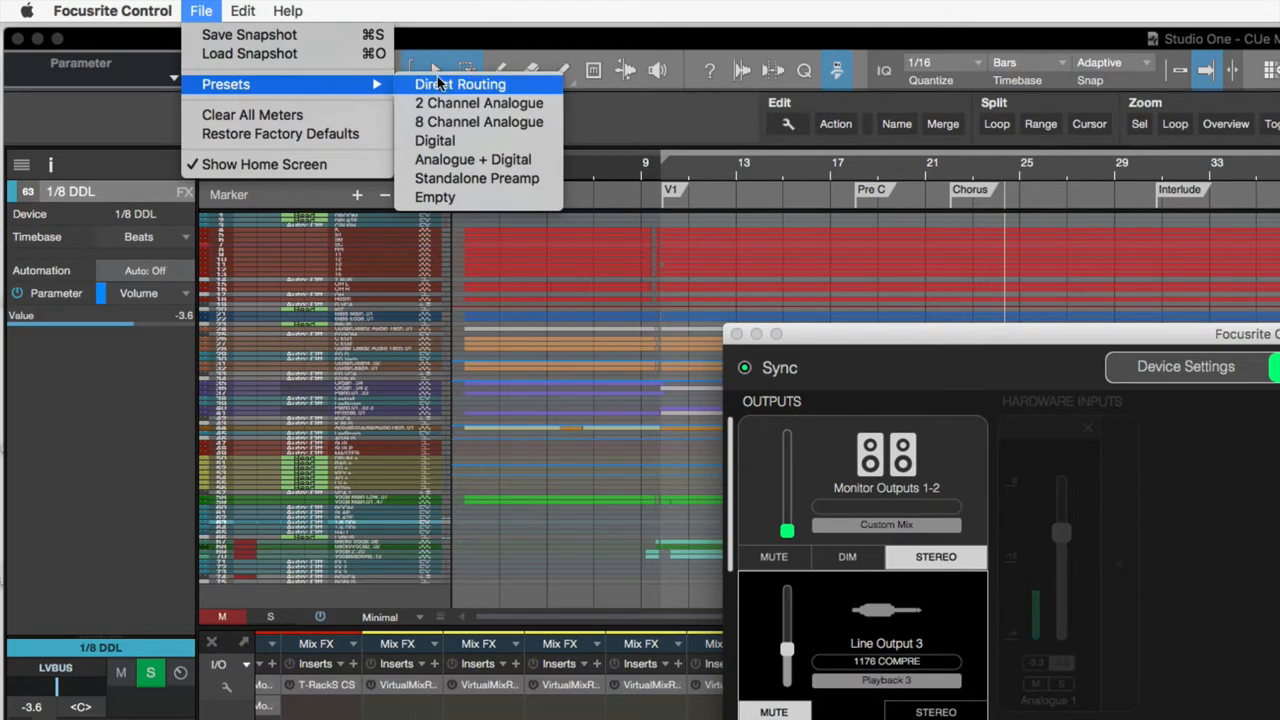
pyautogui.moveTo(434, 198)
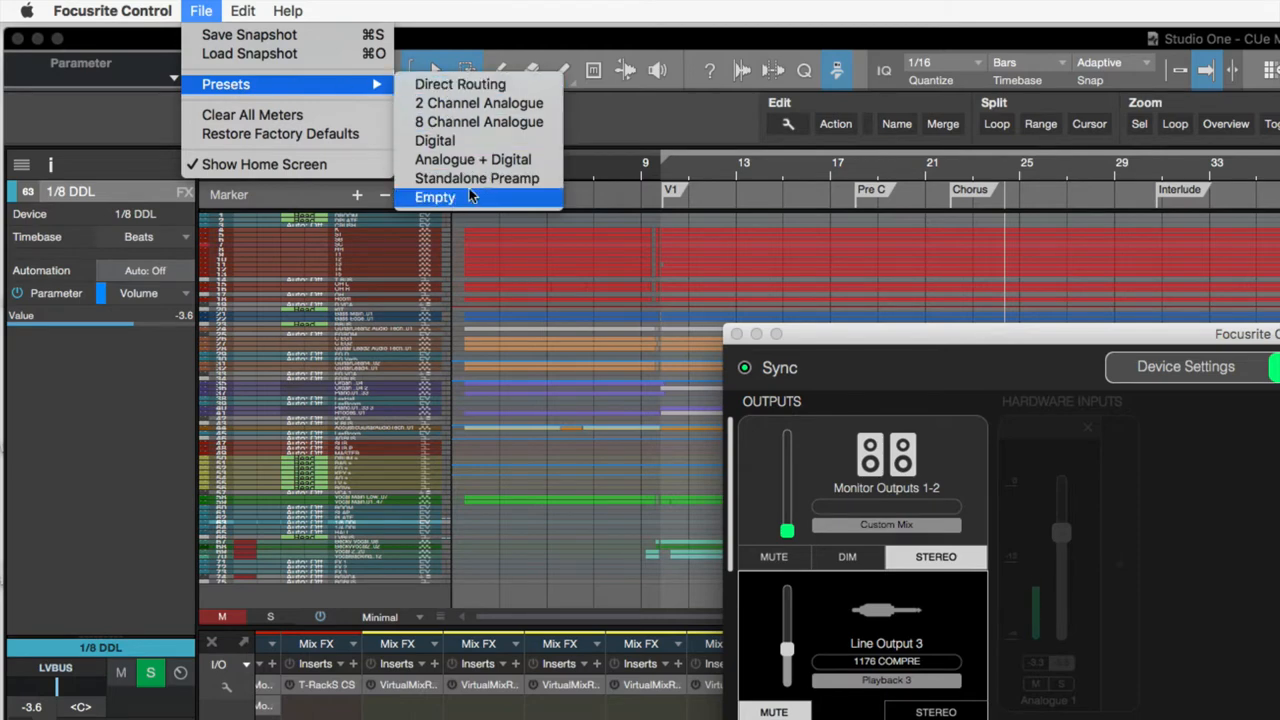
pyautogui.moveTo(460, 84)
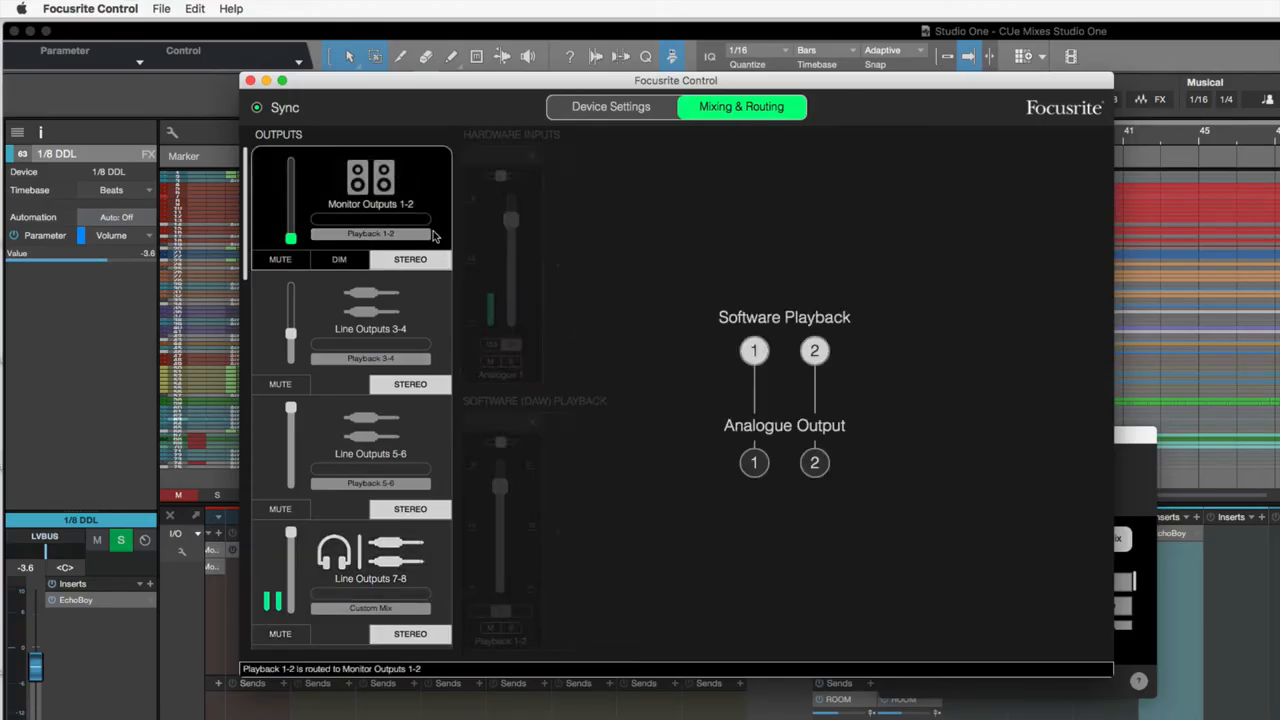
pyautogui.moveTo(548, 232)
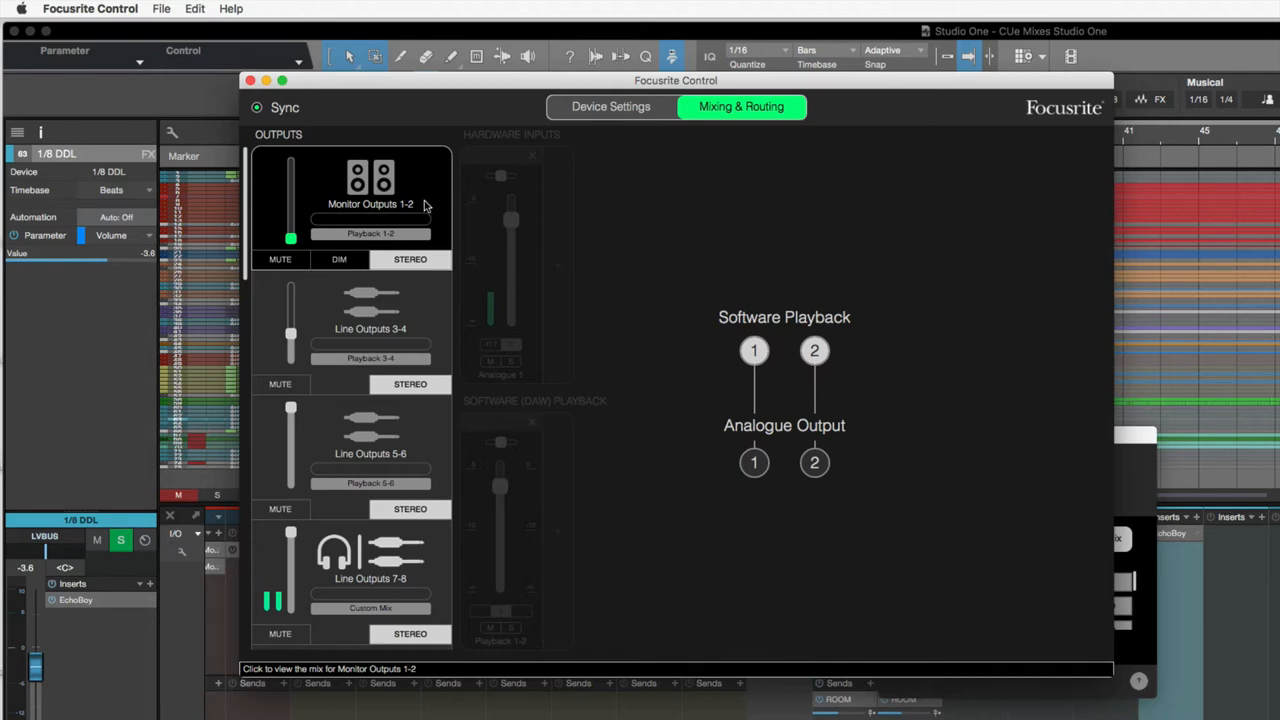
pyautogui.moveTo(412, 206)
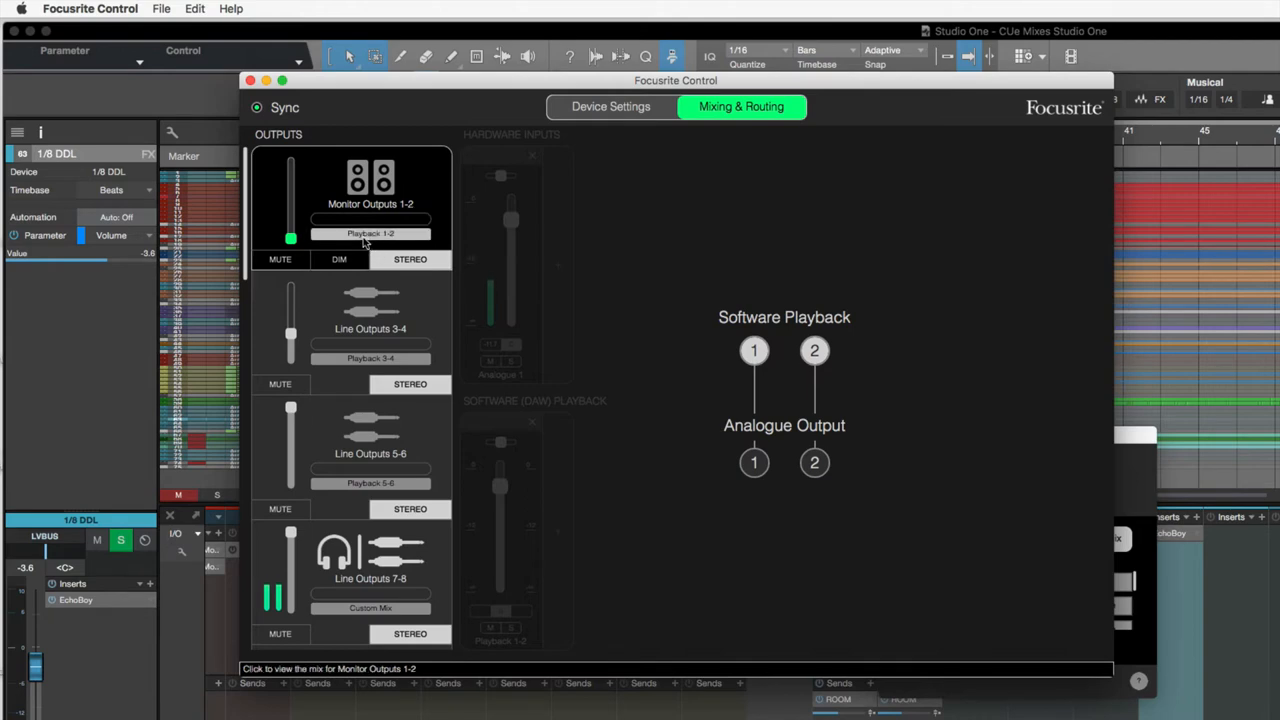
# Keep playback 1-2 on the monitors and check outputs 3-4 and 5-6 get playback 3-4 and 5-6
pyautogui.click(370, 232)
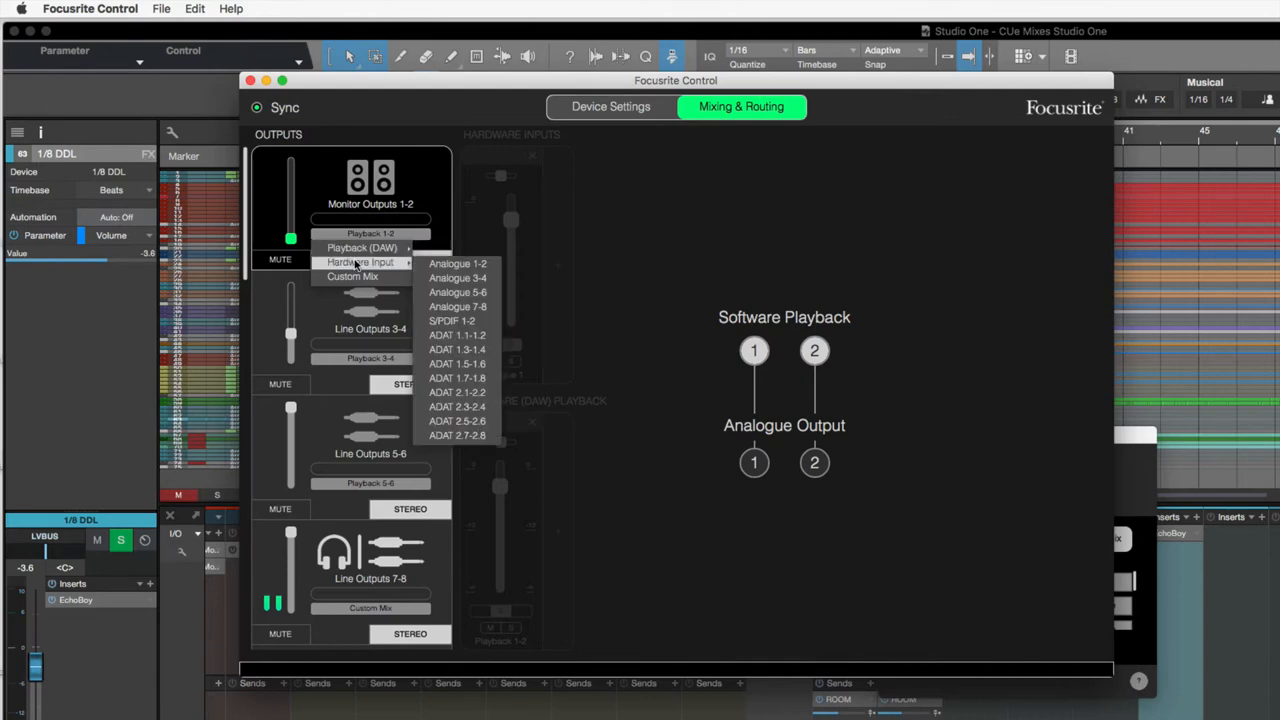
pyautogui.moveTo(356, 276)
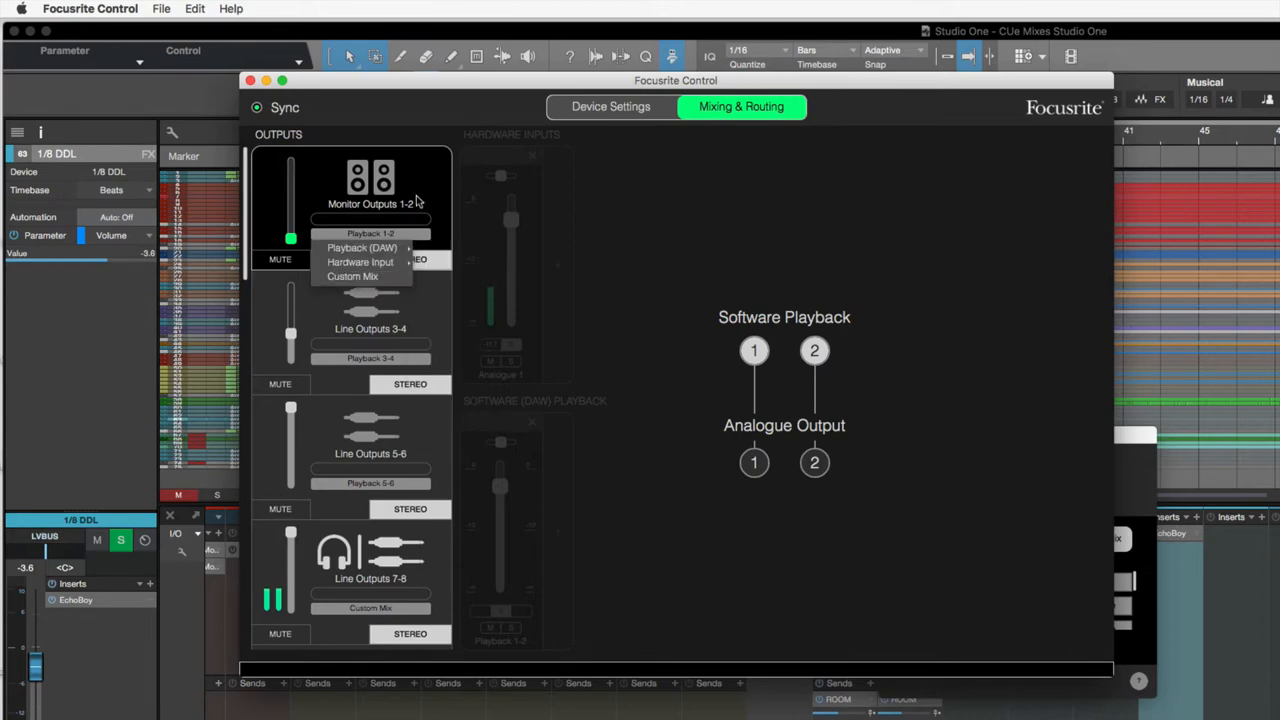
pyautogui.click(360, 248)
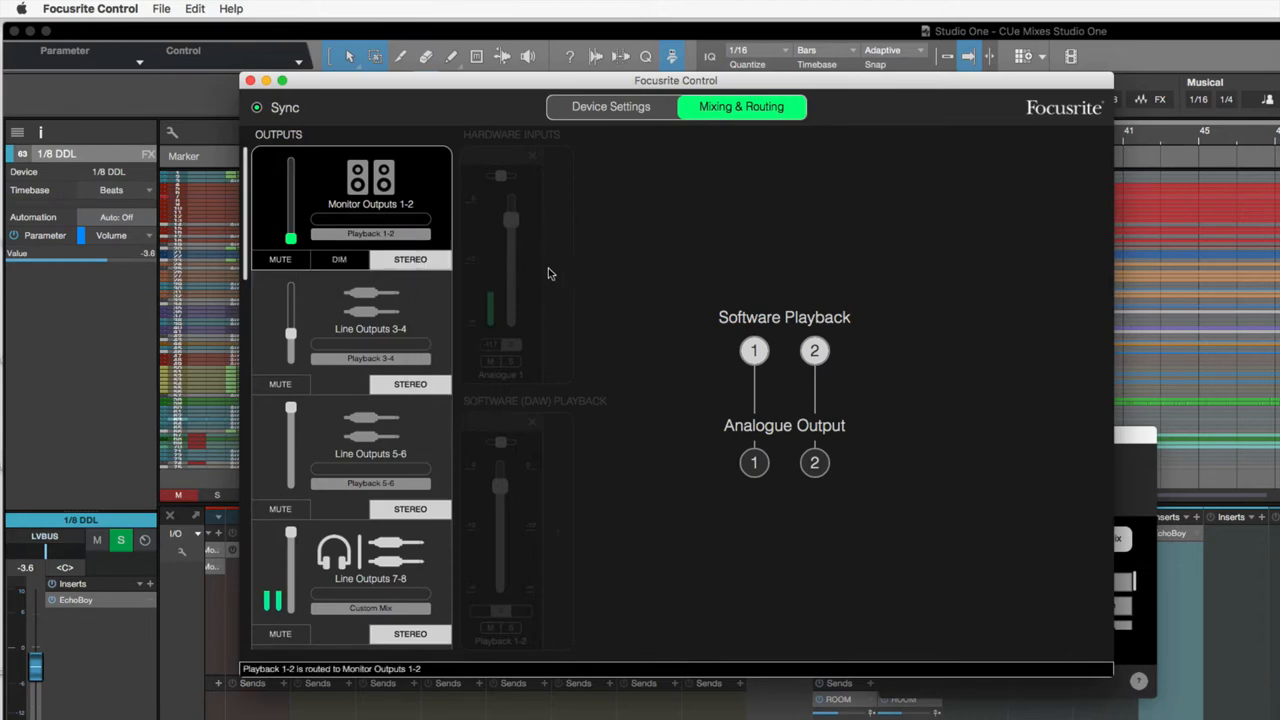
pyautogui.moveTo(438, 200)
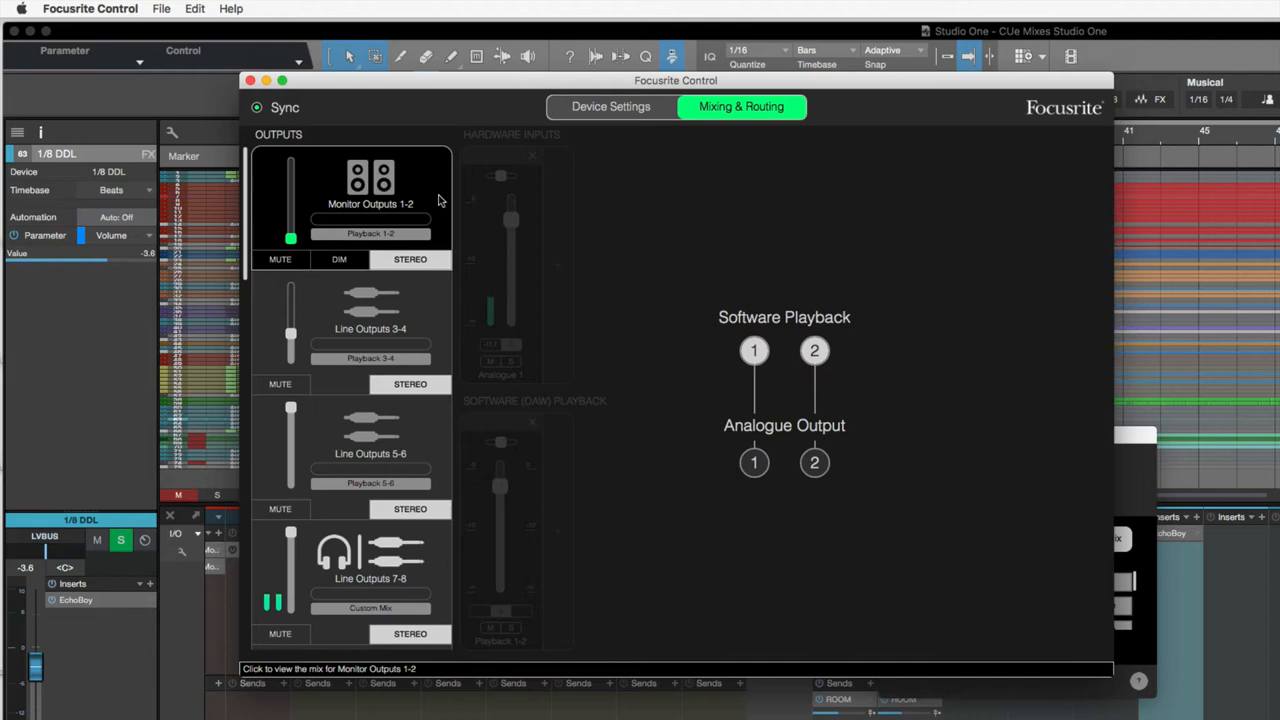
pyautogui.moveTo(420, 312)
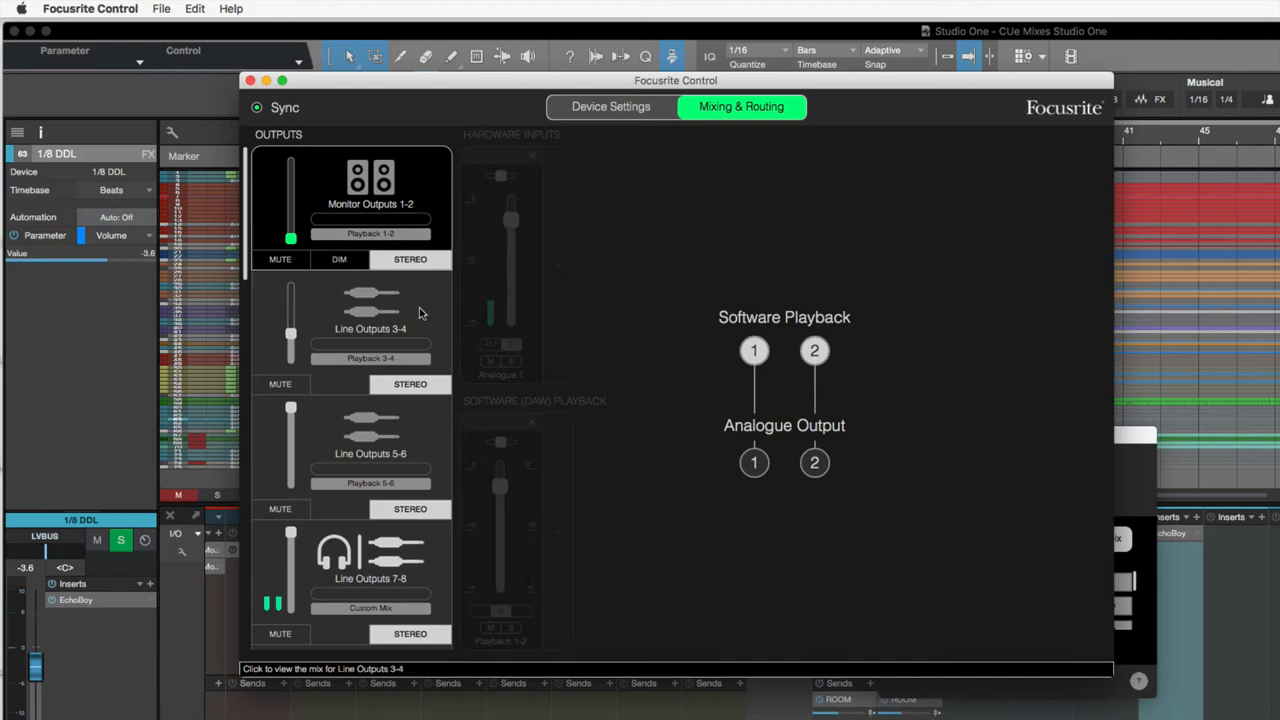
pyautogui.click(370, 320)
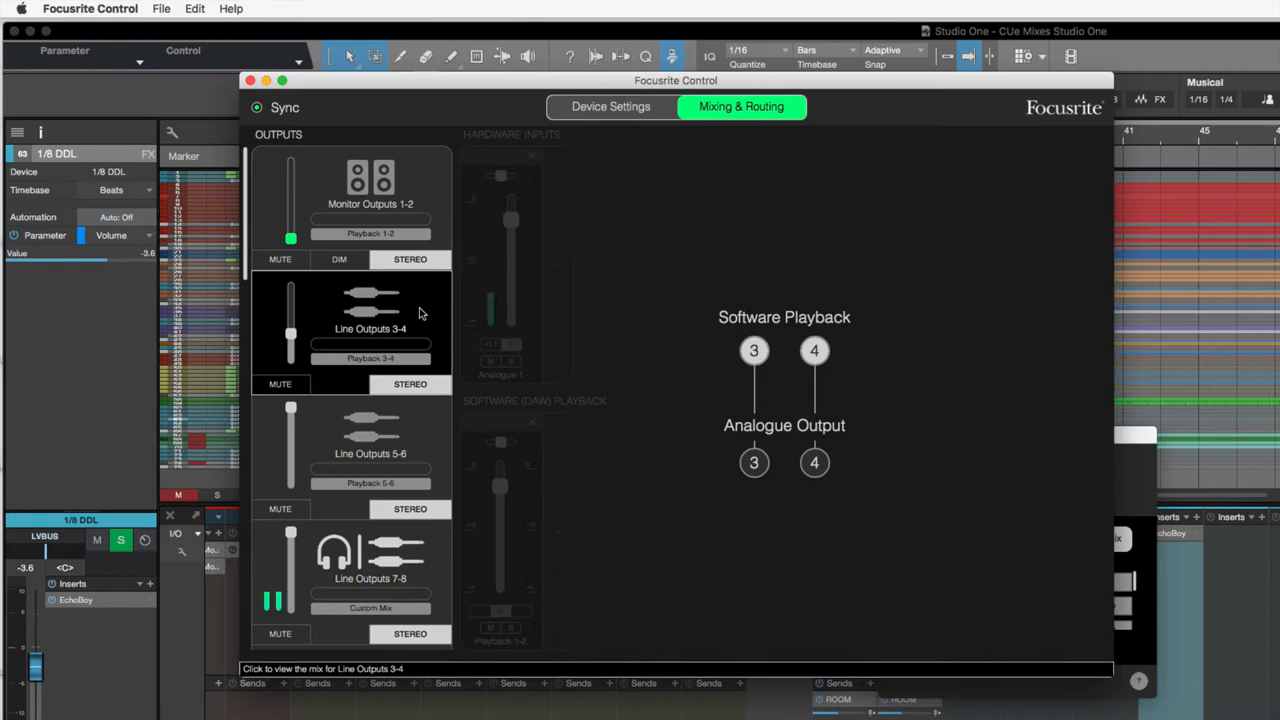
pyautogui.click(370, 452)
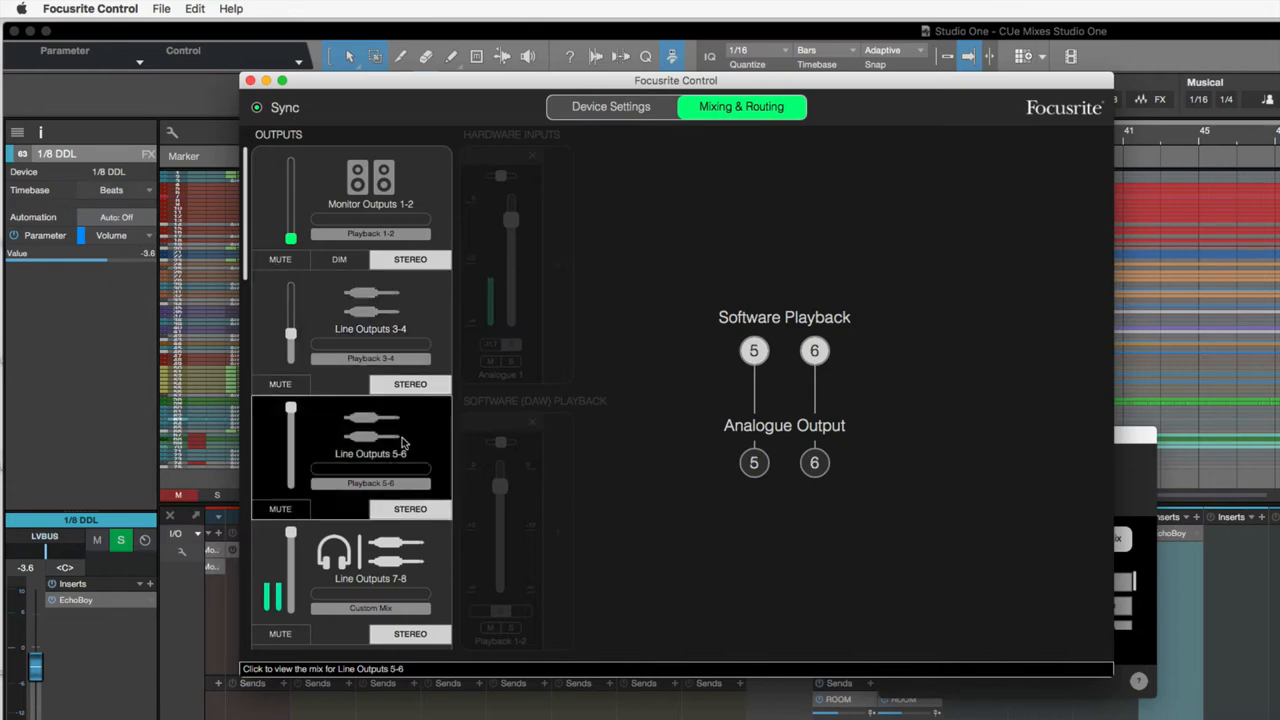
# Check the custom mix on headphone outputs 7-8, then show 3-4 direct routing again
pyautogui.scroll(-3)
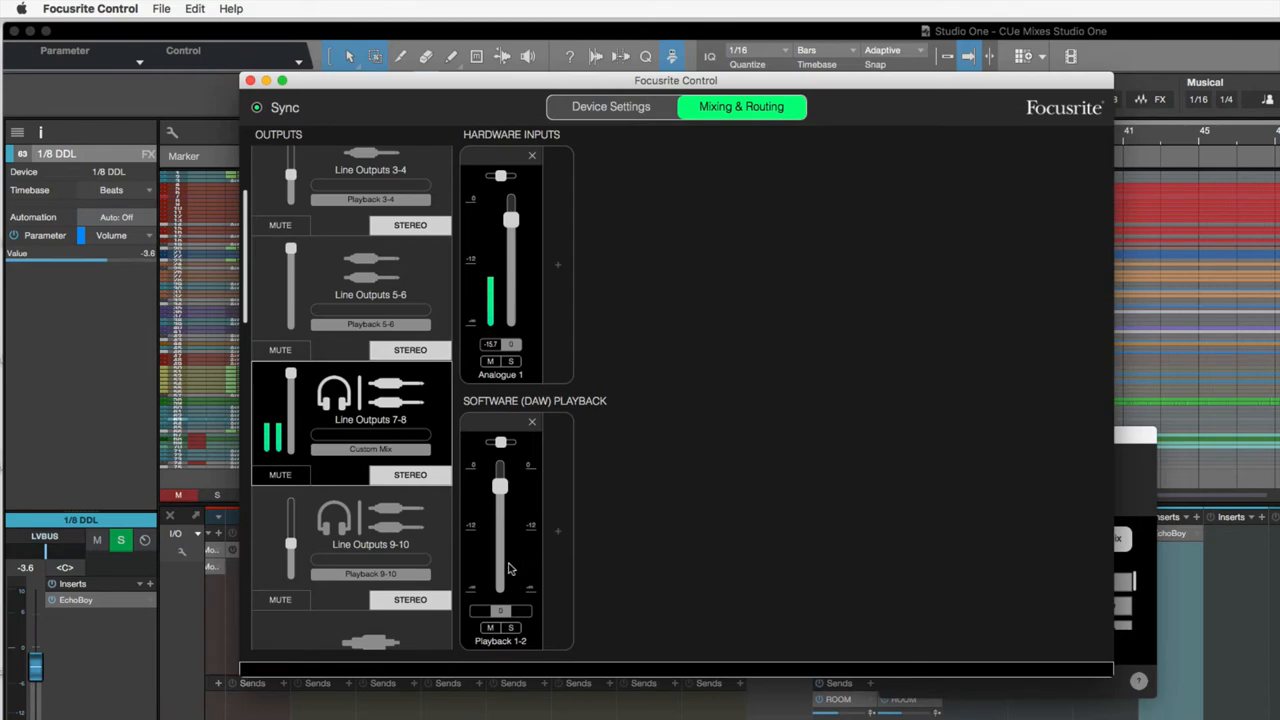
pyautogui.moveTo(524, 338)
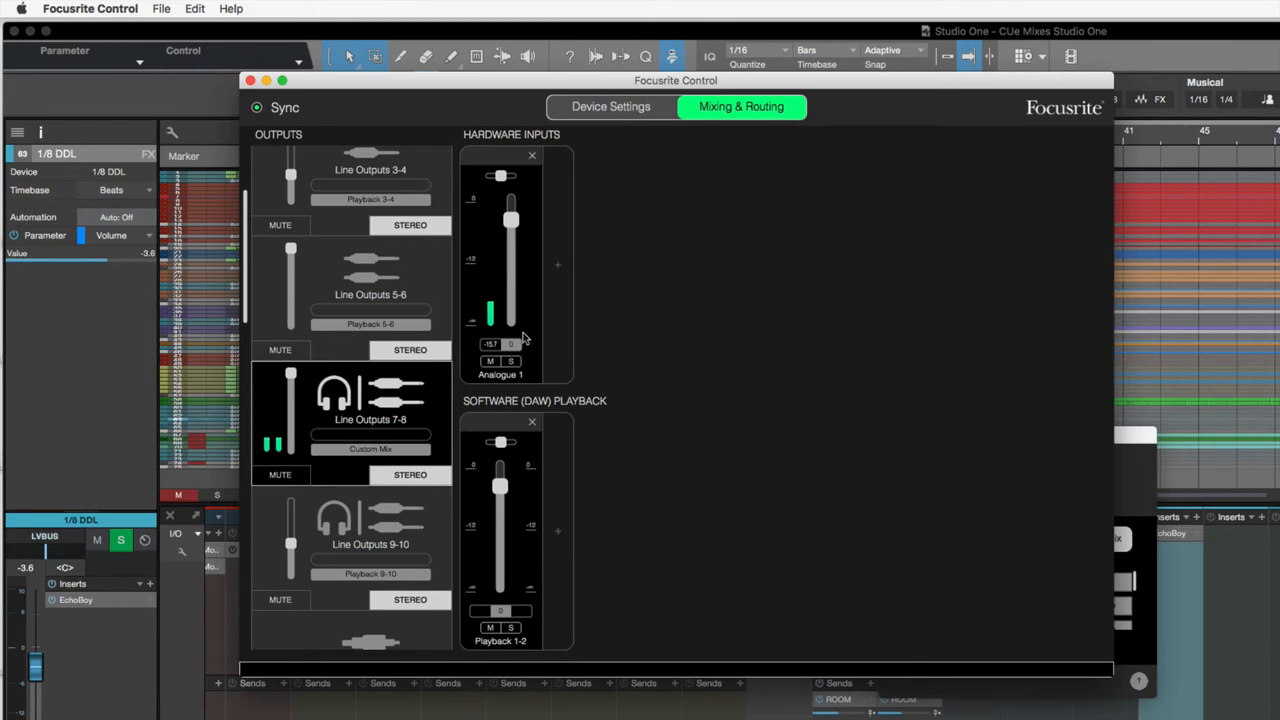
pyautogui.moveTo(444, 262)
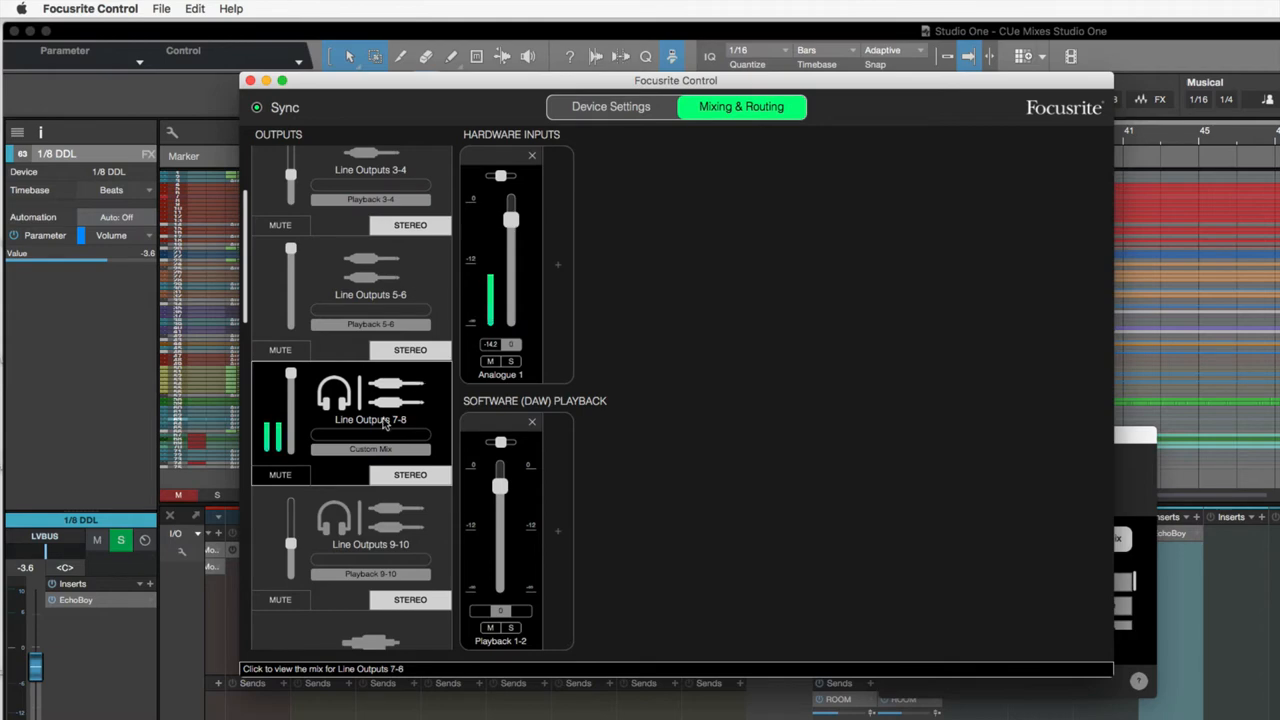
pyautogui.scroll(3)
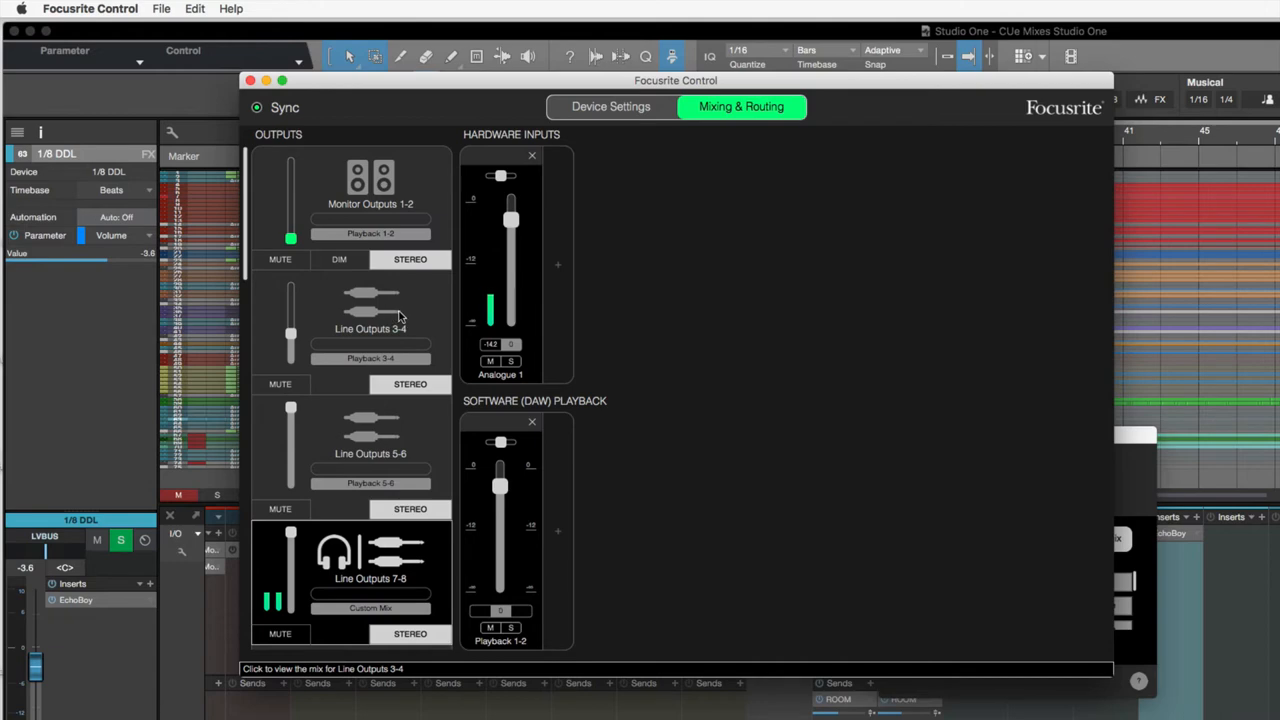
pyautogui.moveTo(416, 344)
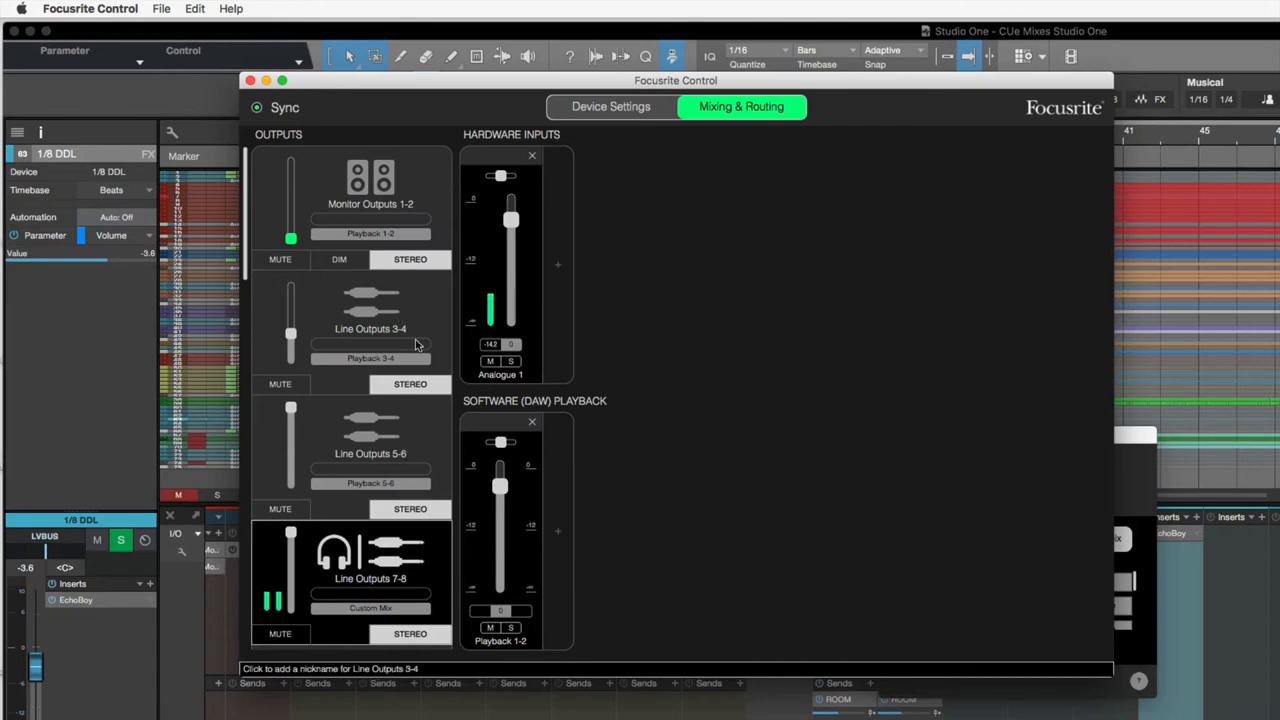
pyautogui.moveTo(428, 312)
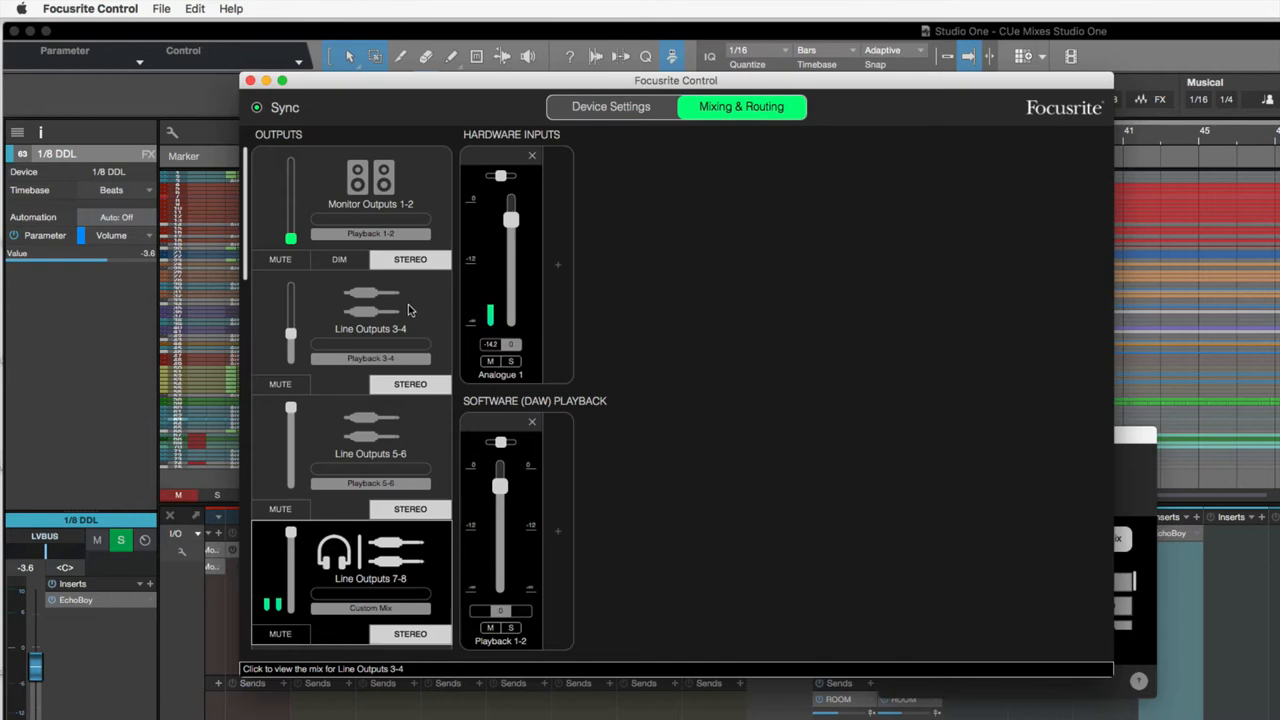
pyautogui.click(370, 330)
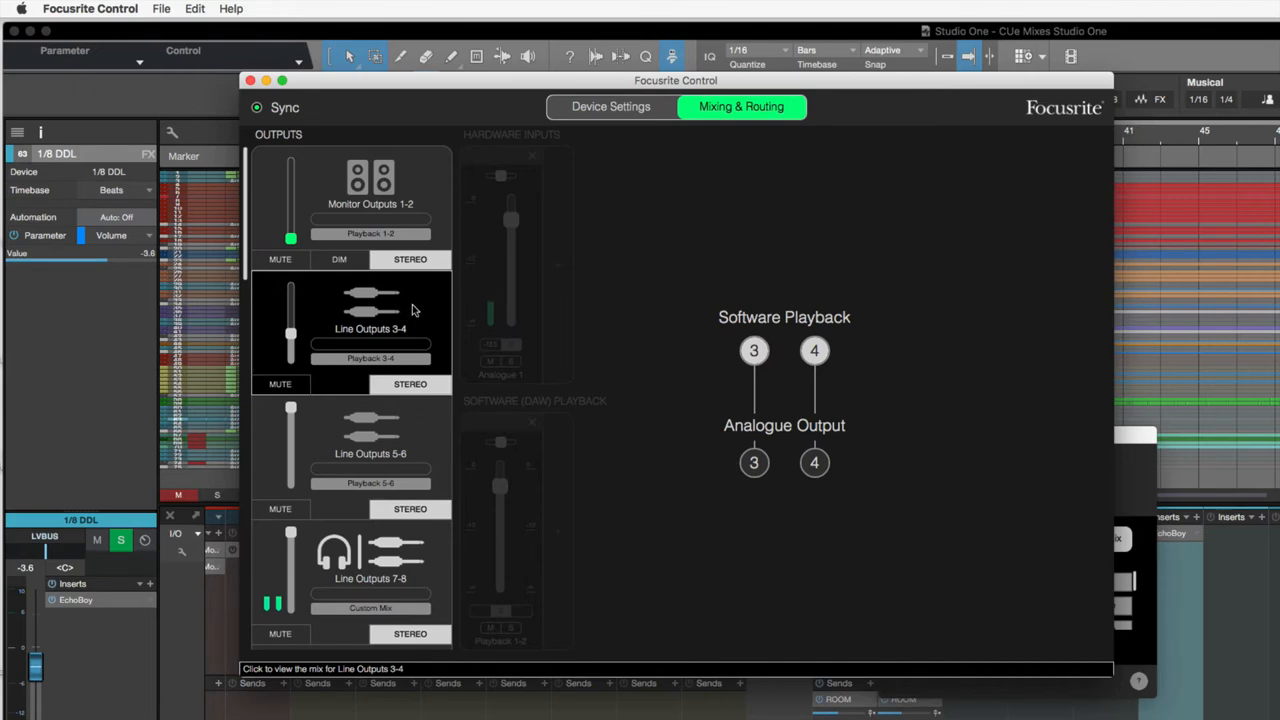
pyautogui.moveTo(224, 100)
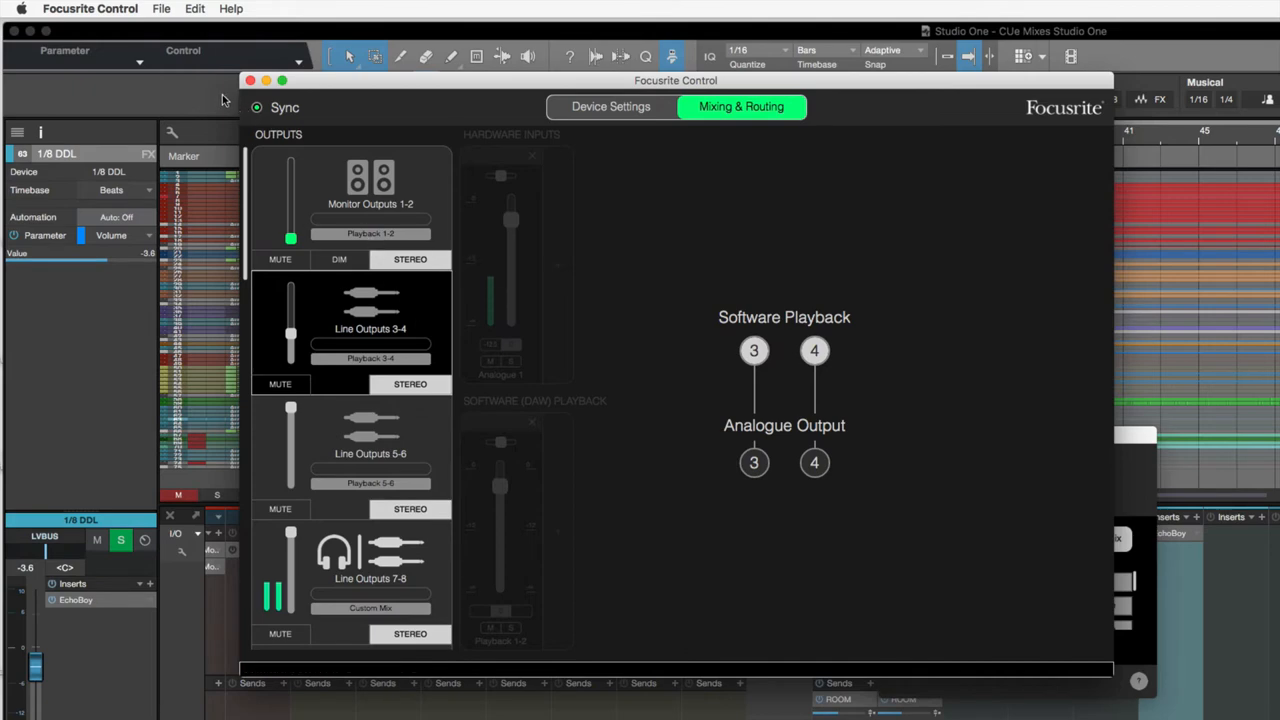
pyautogui.moveTo(404, 316)
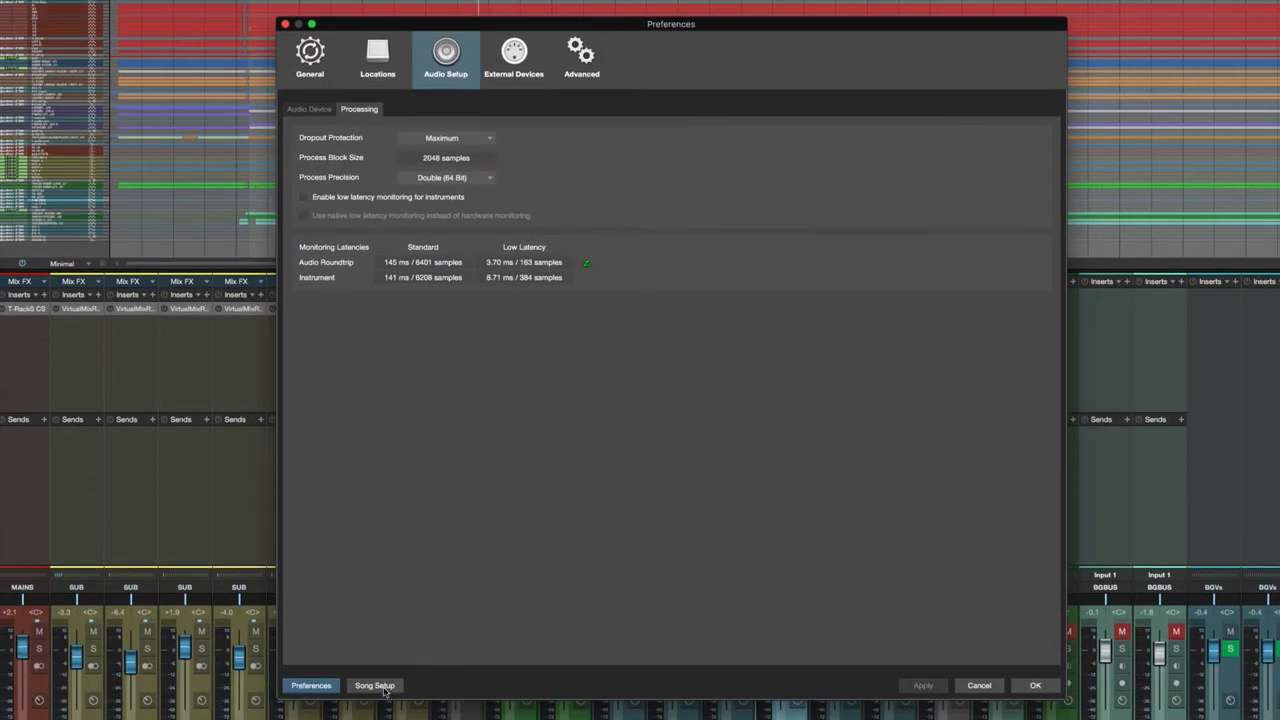
# Show the song's Audio I/O output routing with MAINS on 1-2 and Headphones on 7-8
pyautogui.click(374, 684)
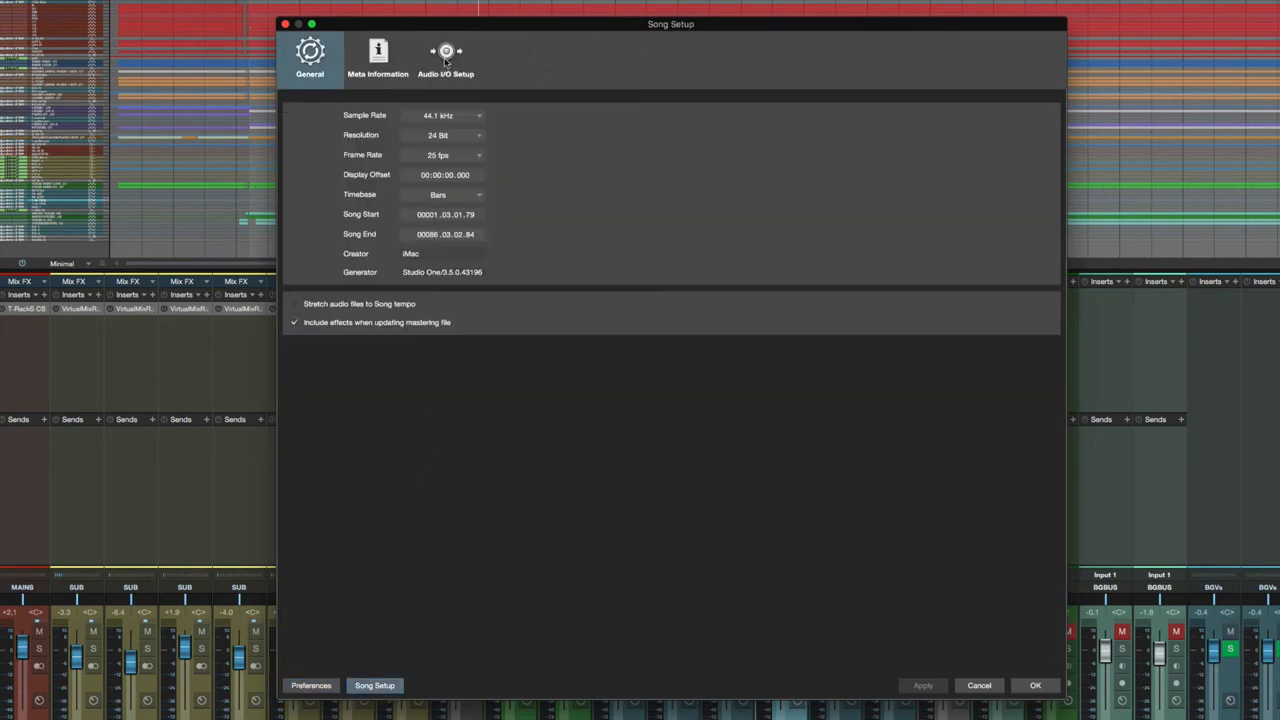
pyautogui.click(446, 58)
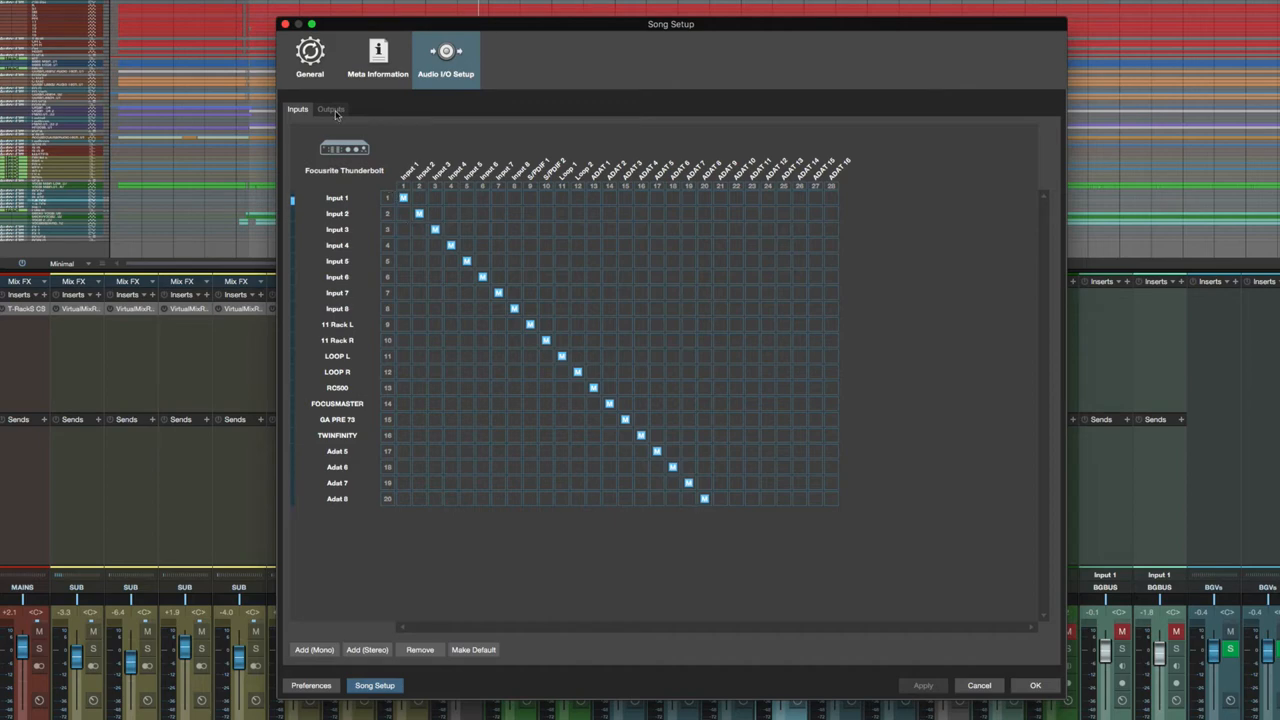
pyautogui.click(330, 108)
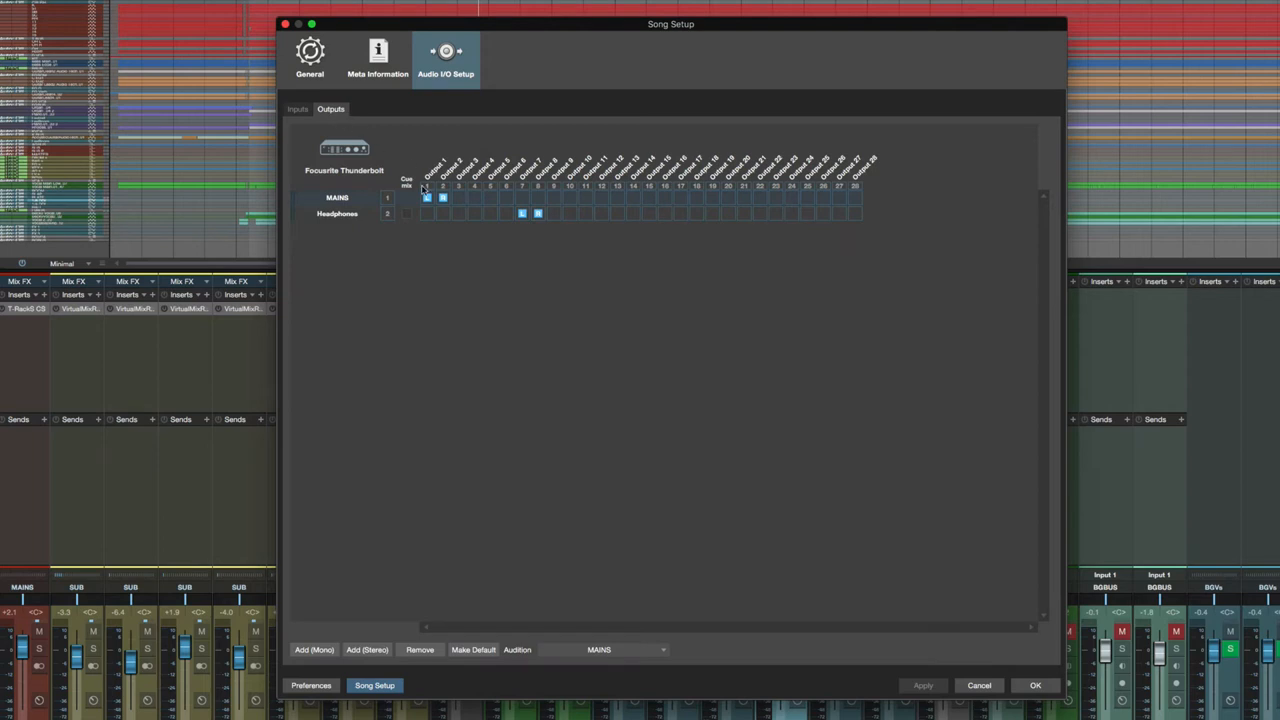
pyautogui.moveTo(464, 232)
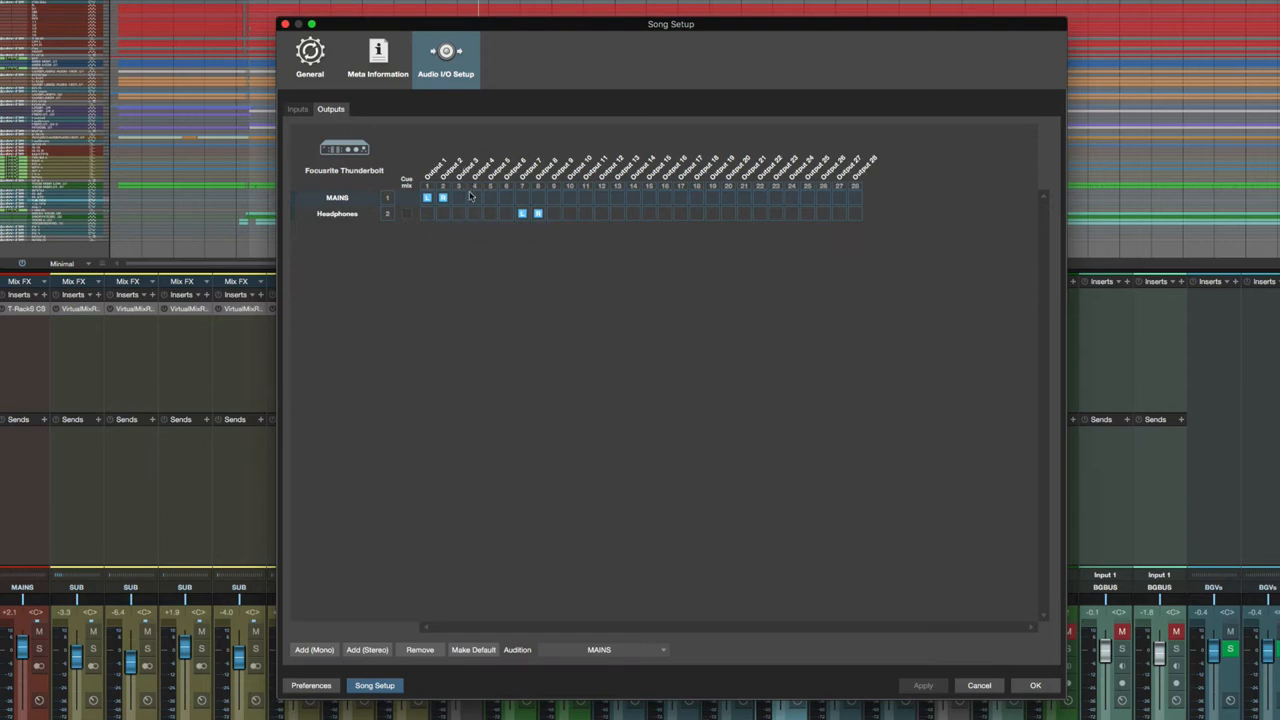
pyautogui.moveTo(370, 210)
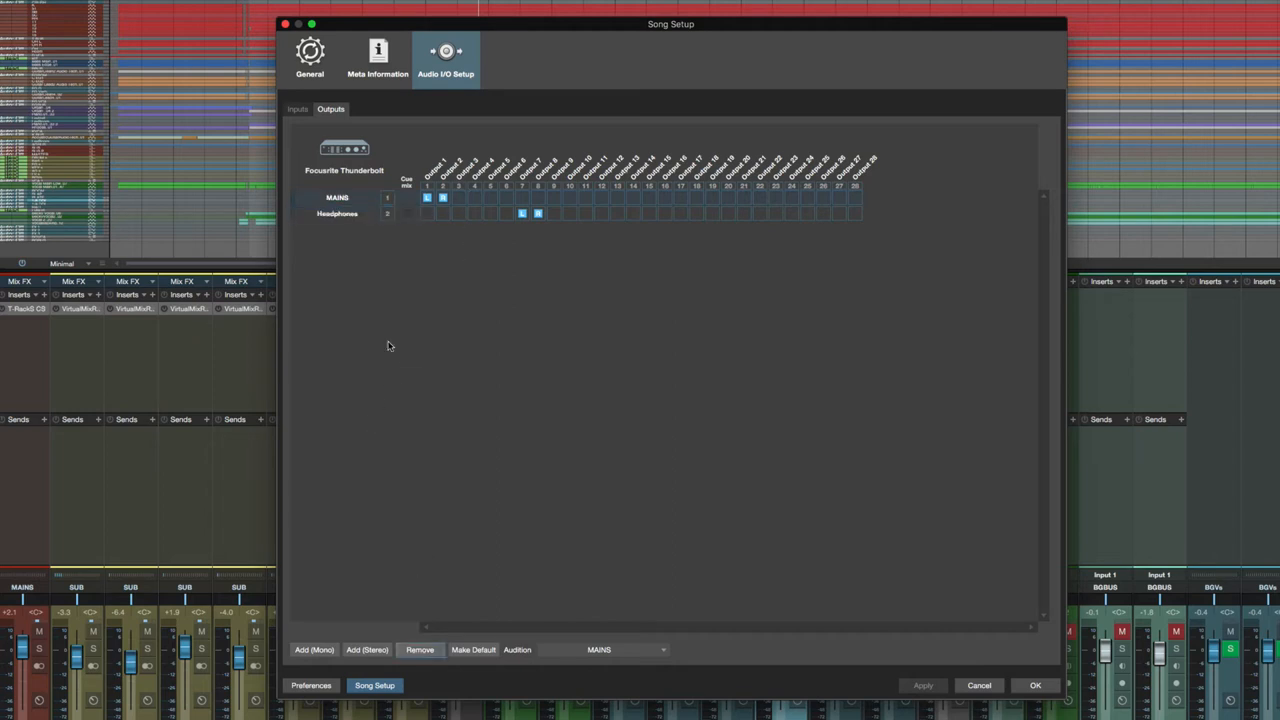
# Add a stereo output 'Headphone Amp' on outputs 9-10 and enable it as a cue mix
pyautogui.click(368, 648)
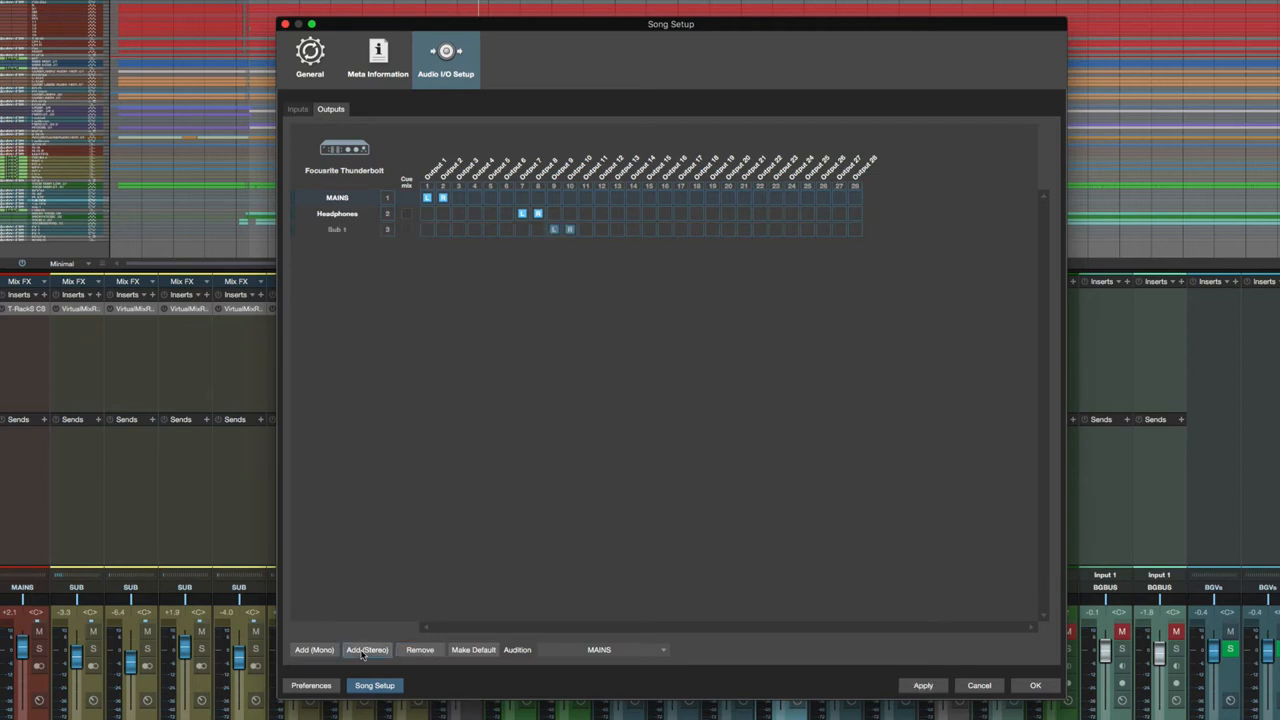
pyautogui.click(336, 228)
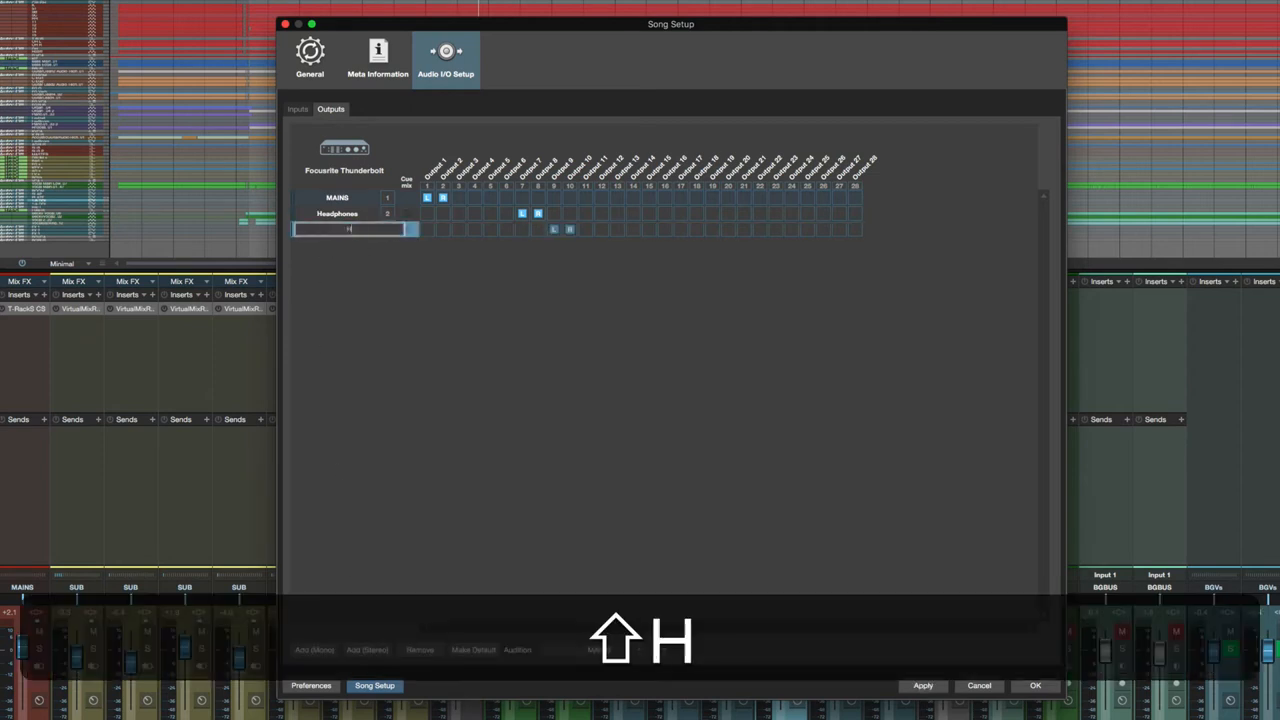
pyautogui.write('Headphone Amp')
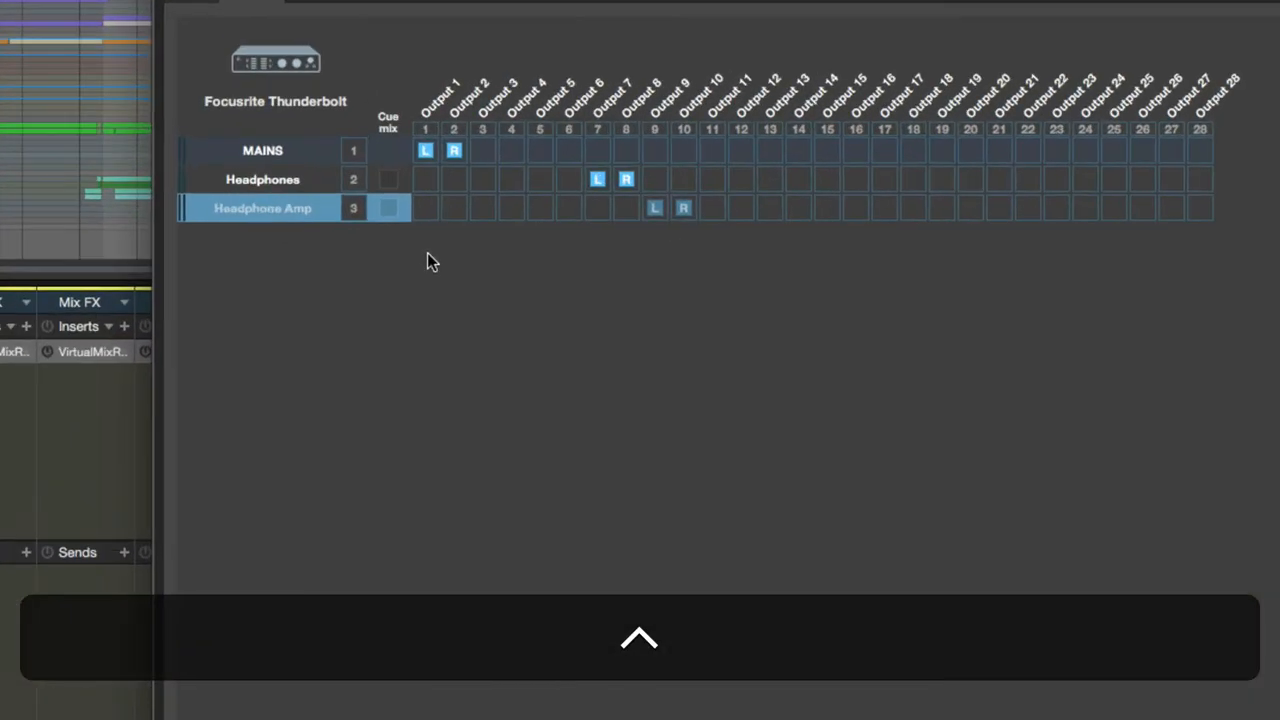
pyautogui.moveTo(388, 218)
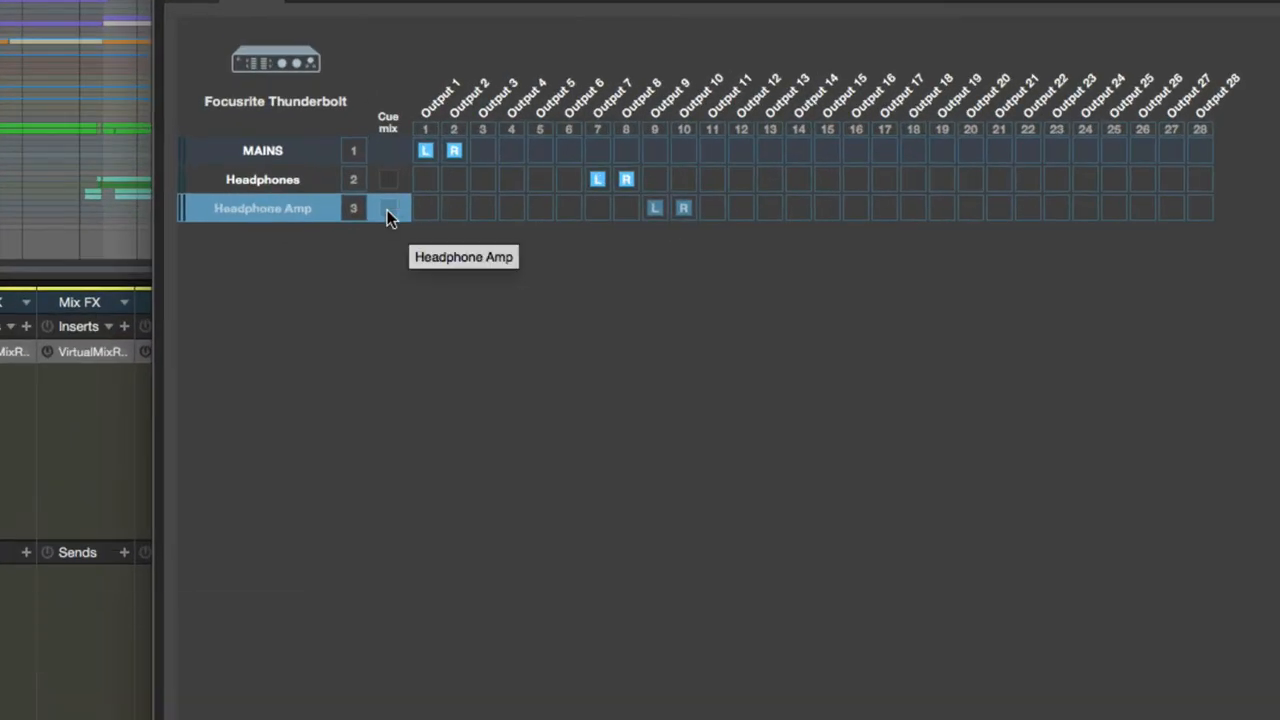
pyautogui.click(388, 208)
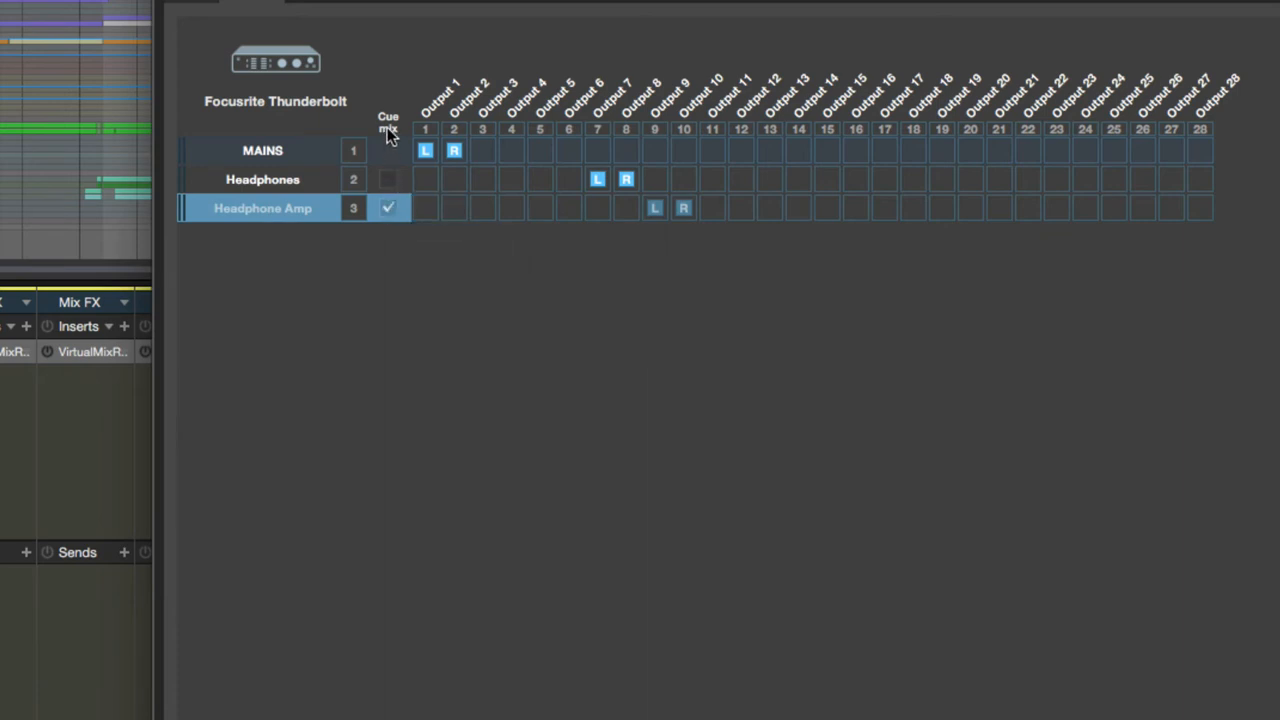
pyautogui.moveTo(398, 178)
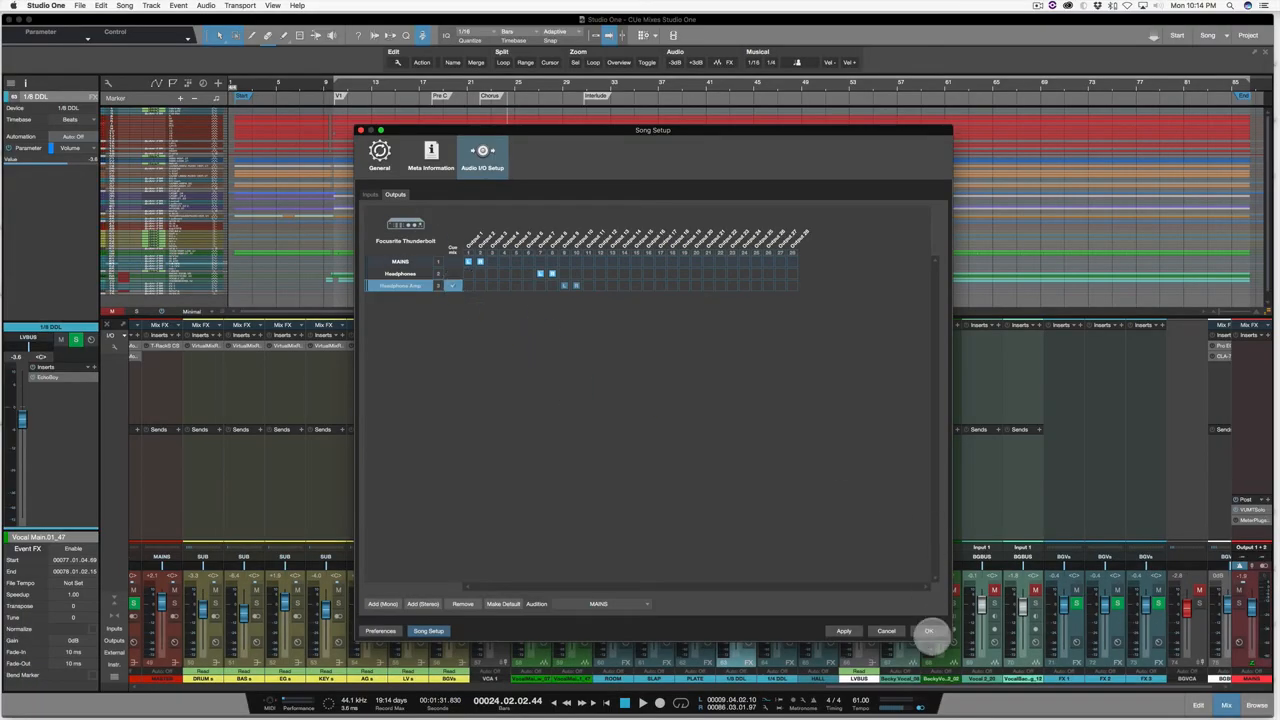
# Confirm the setup and review the new Cue mix row on each mixer channel
pyautogui.click(928, 630)
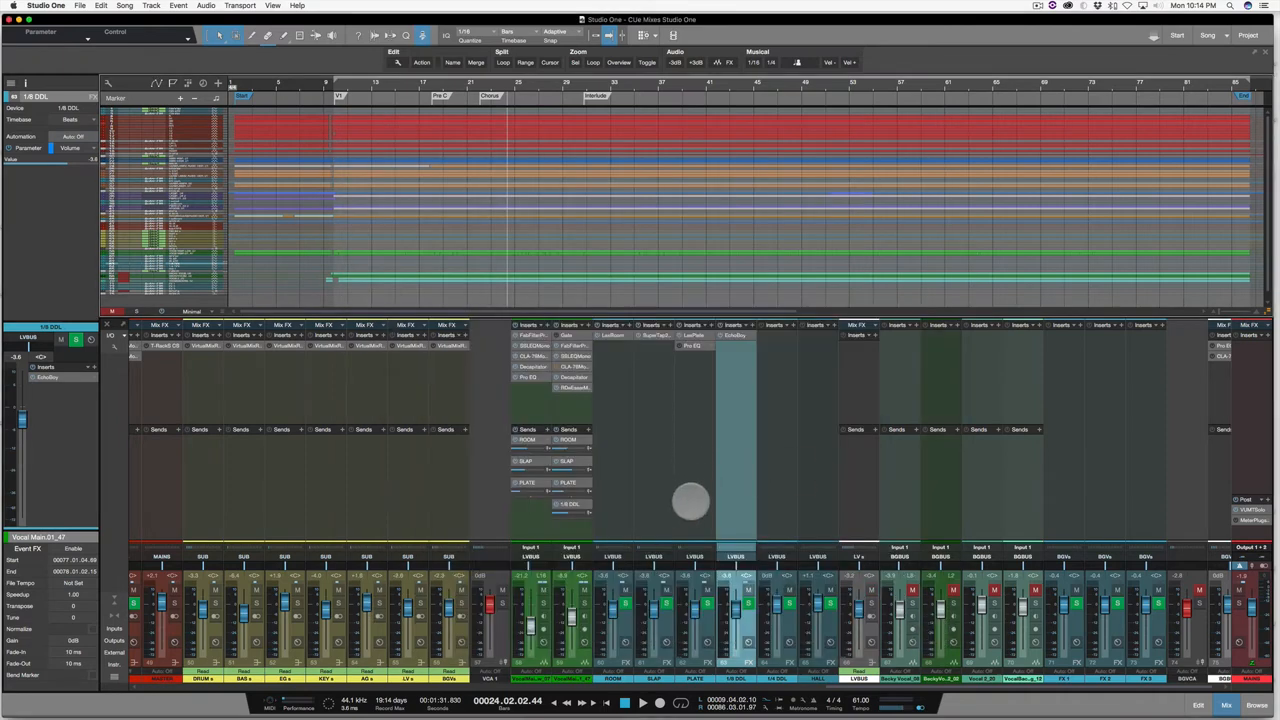
pyautogui.hscroll(-3)
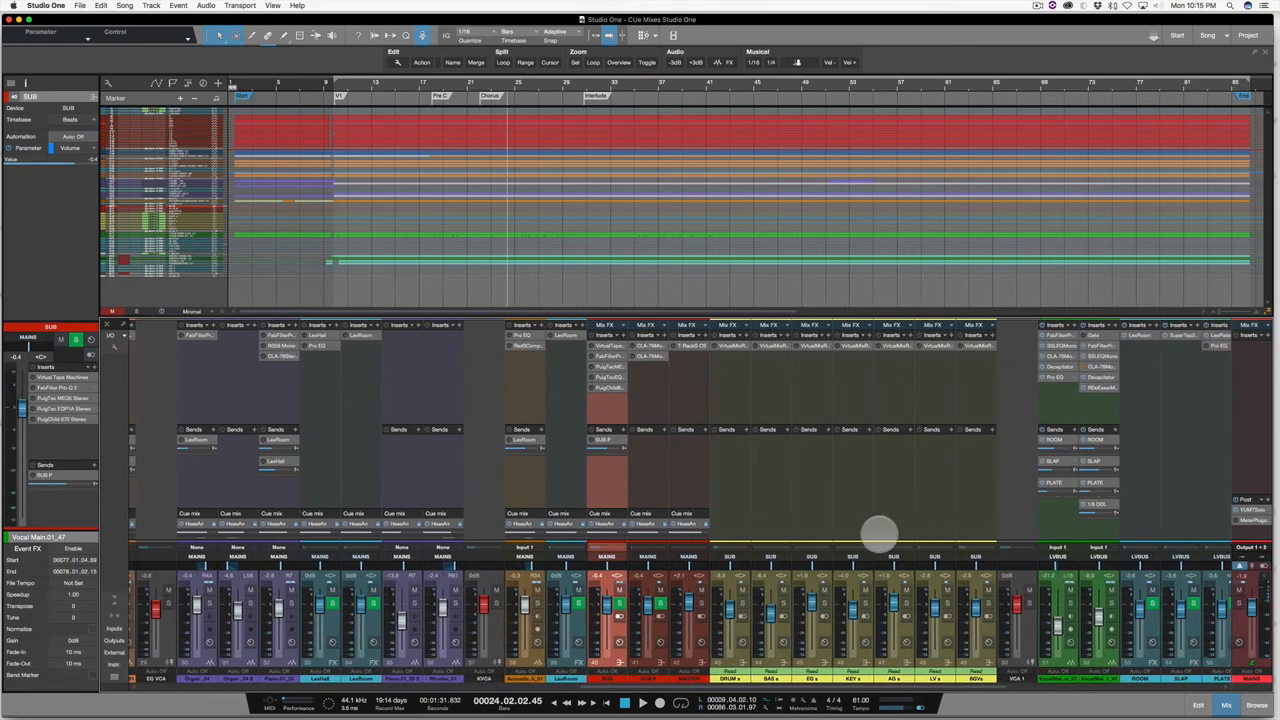
pyautogui.hscroll(3)
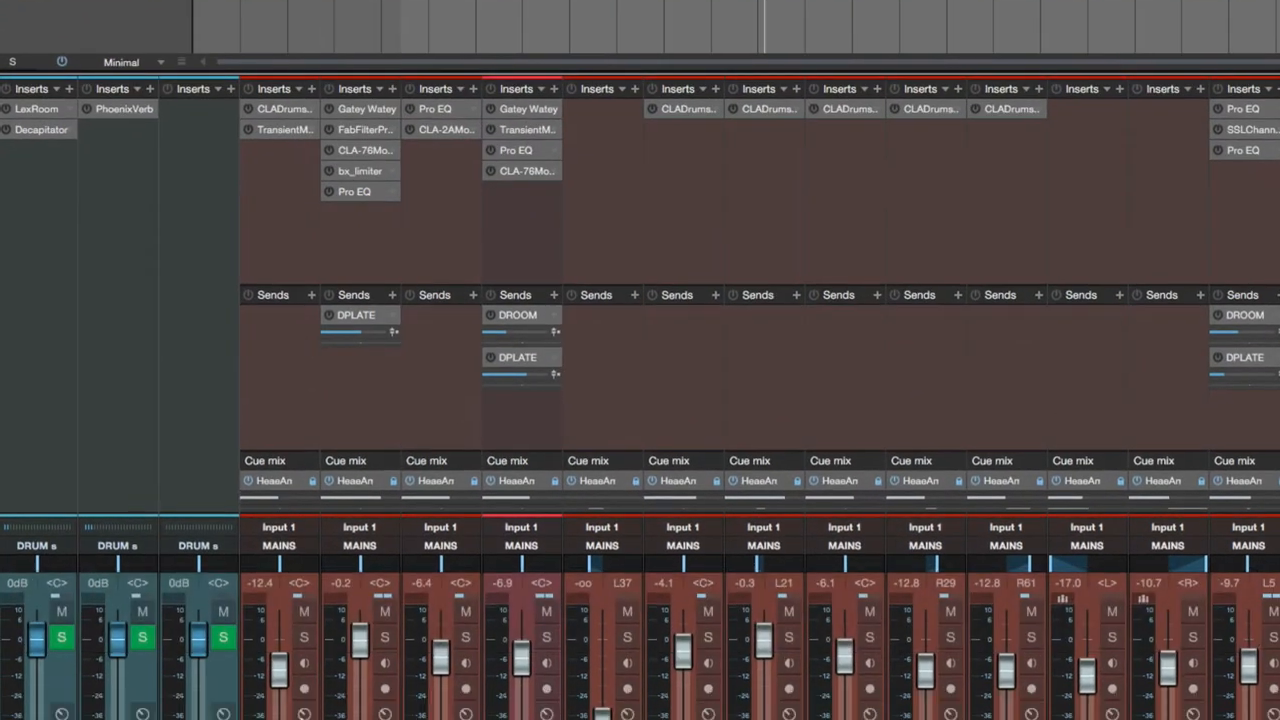
pyautogui.scroll(-3)
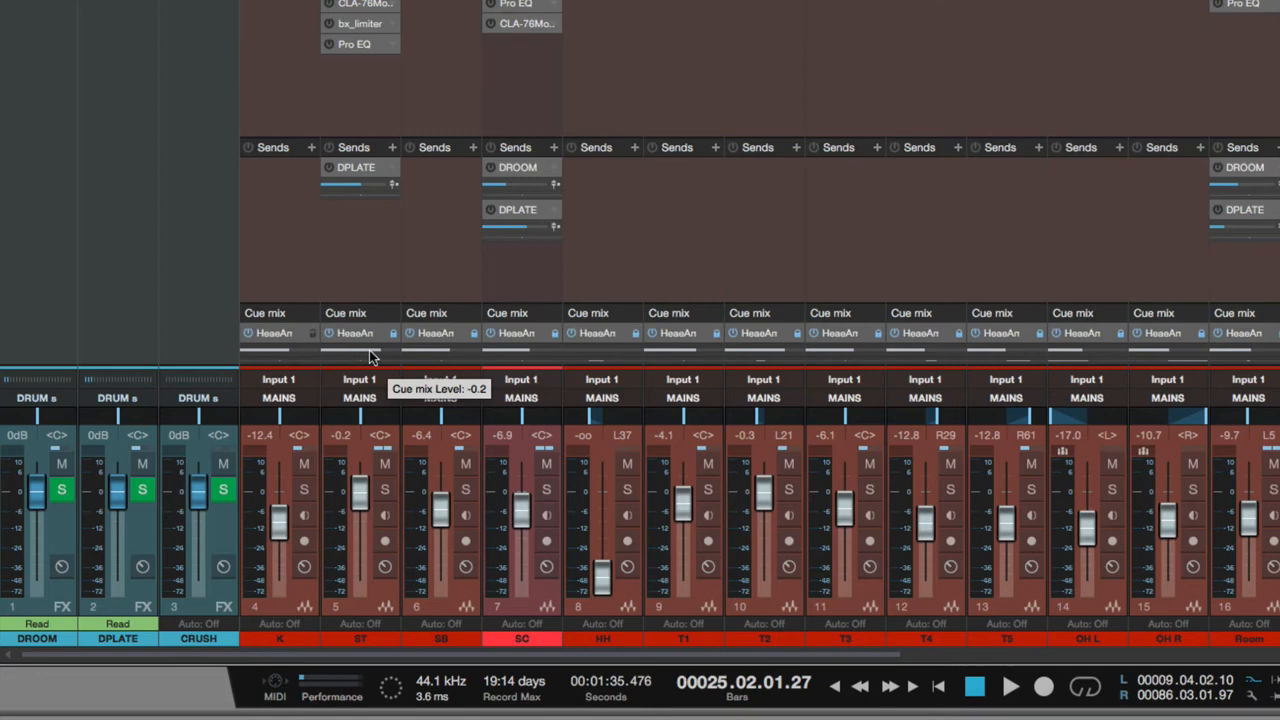
pyautogui.moveTo(564, 352)
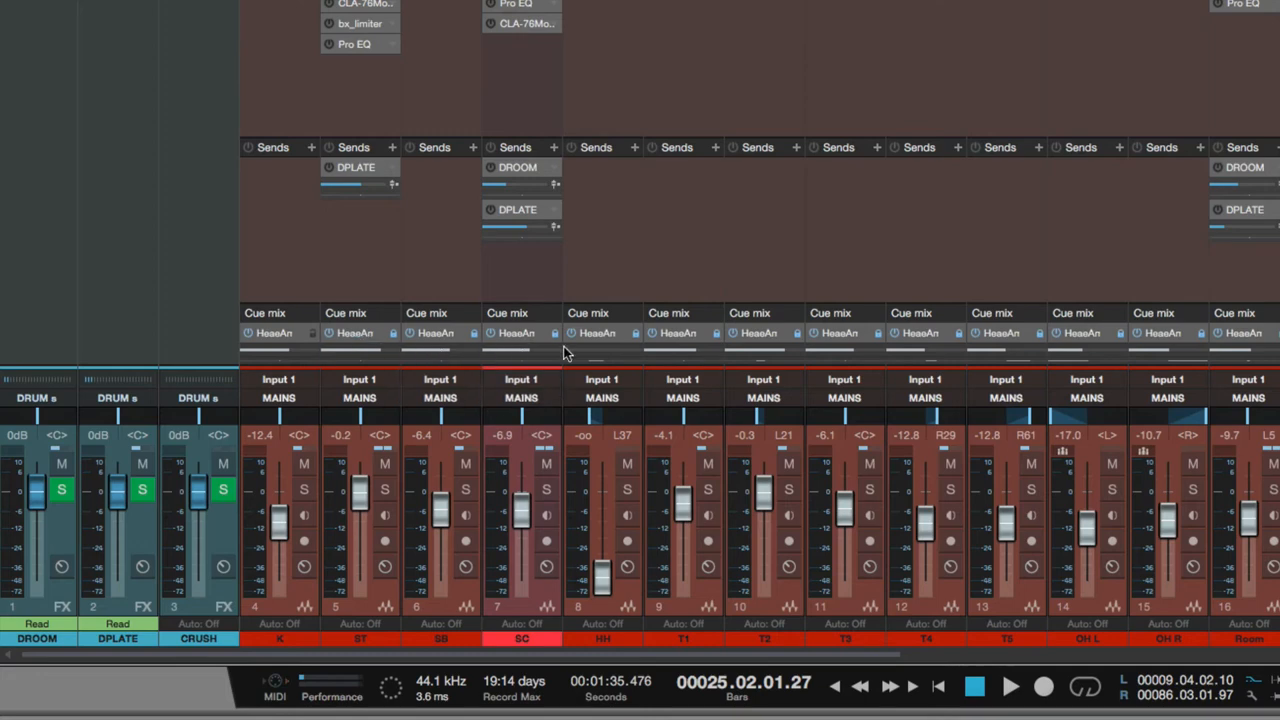
pyautogui.hscroll(3)
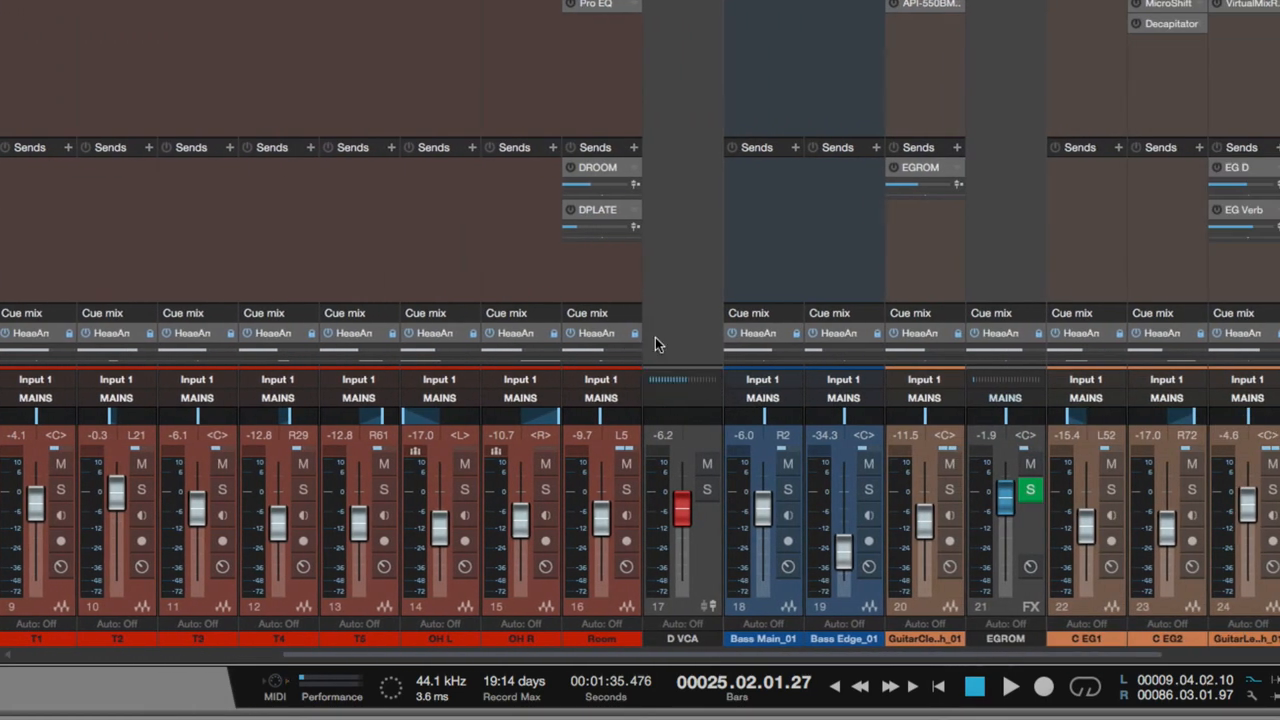
pyautogui.hscroll(3)
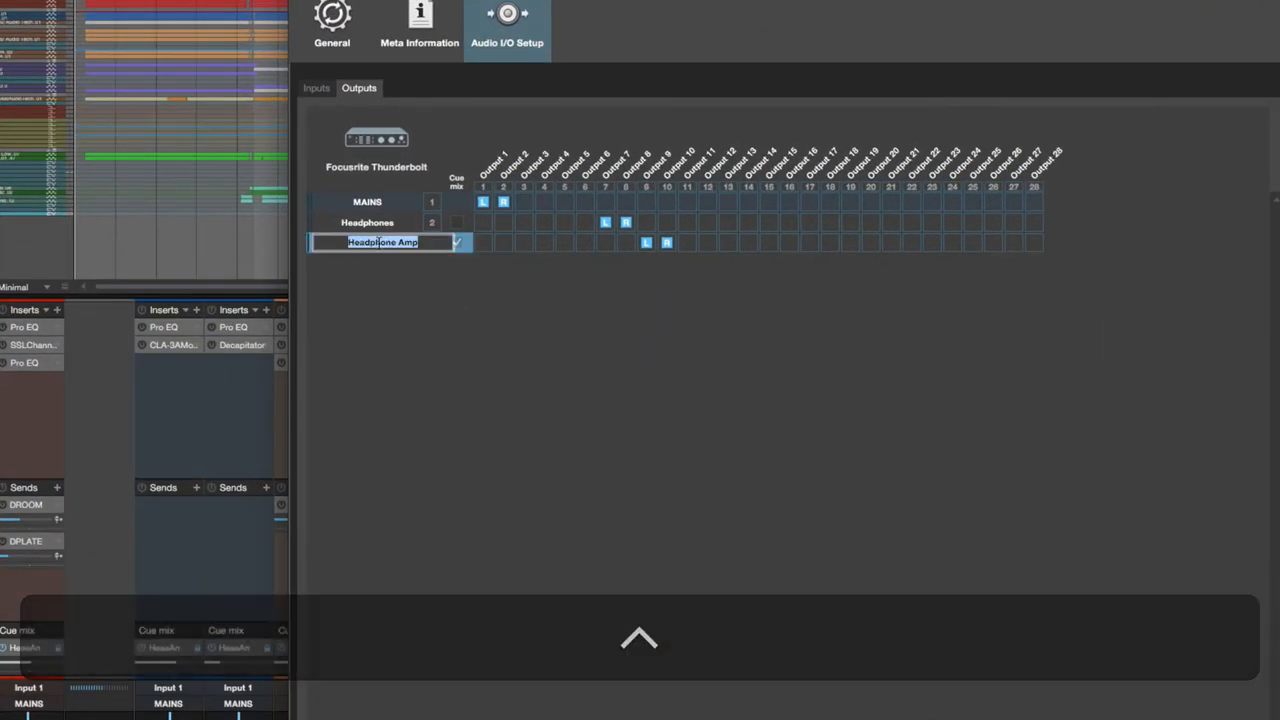
# Add a second cue-mix output and route Drum Guy to outputs 3-4, Piano Guy to 5-6
pyautogui.write('Drum Guy')
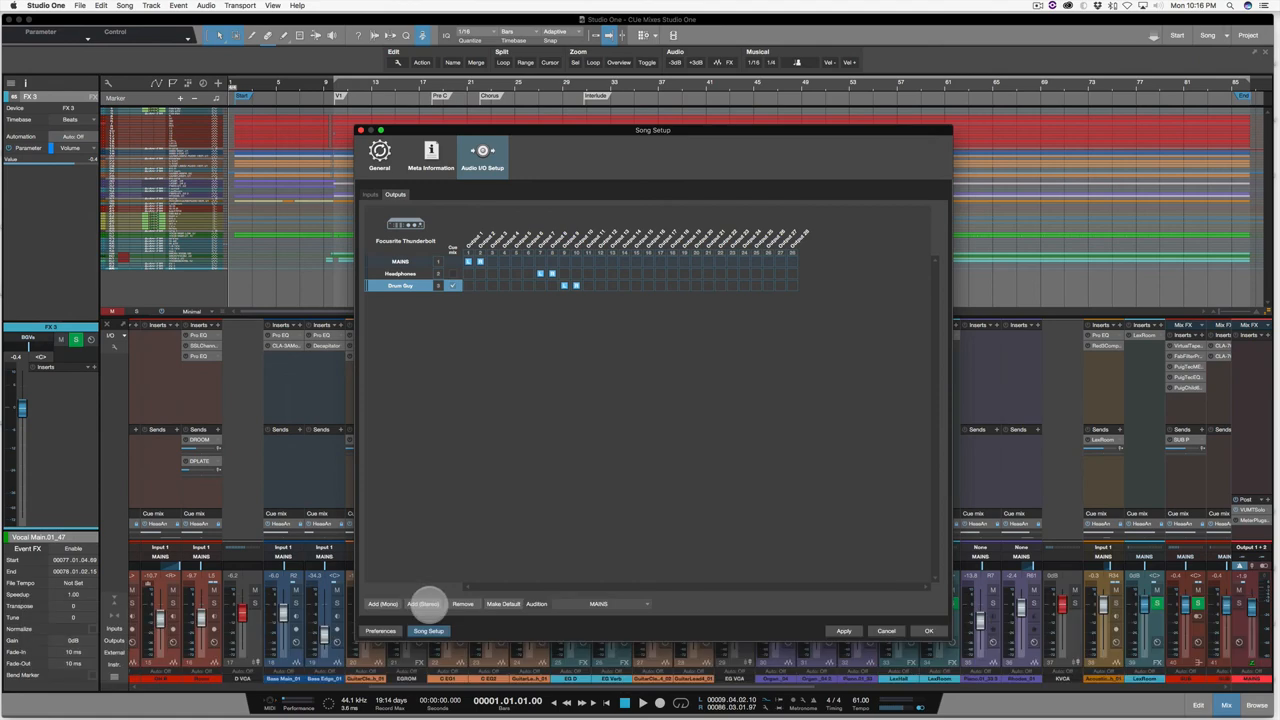
pyautogui.click(424, 604)
pyautogui.write('Piano Guy')
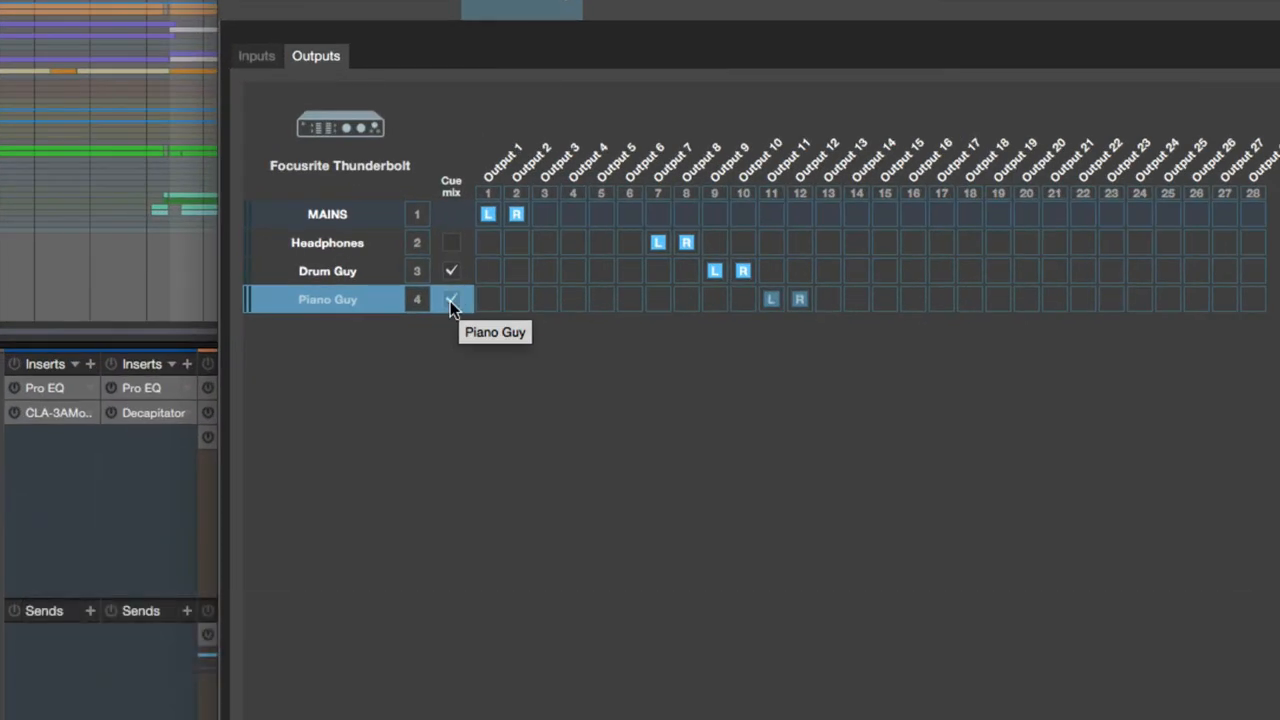
pyautogui.moveTo(620, 310)
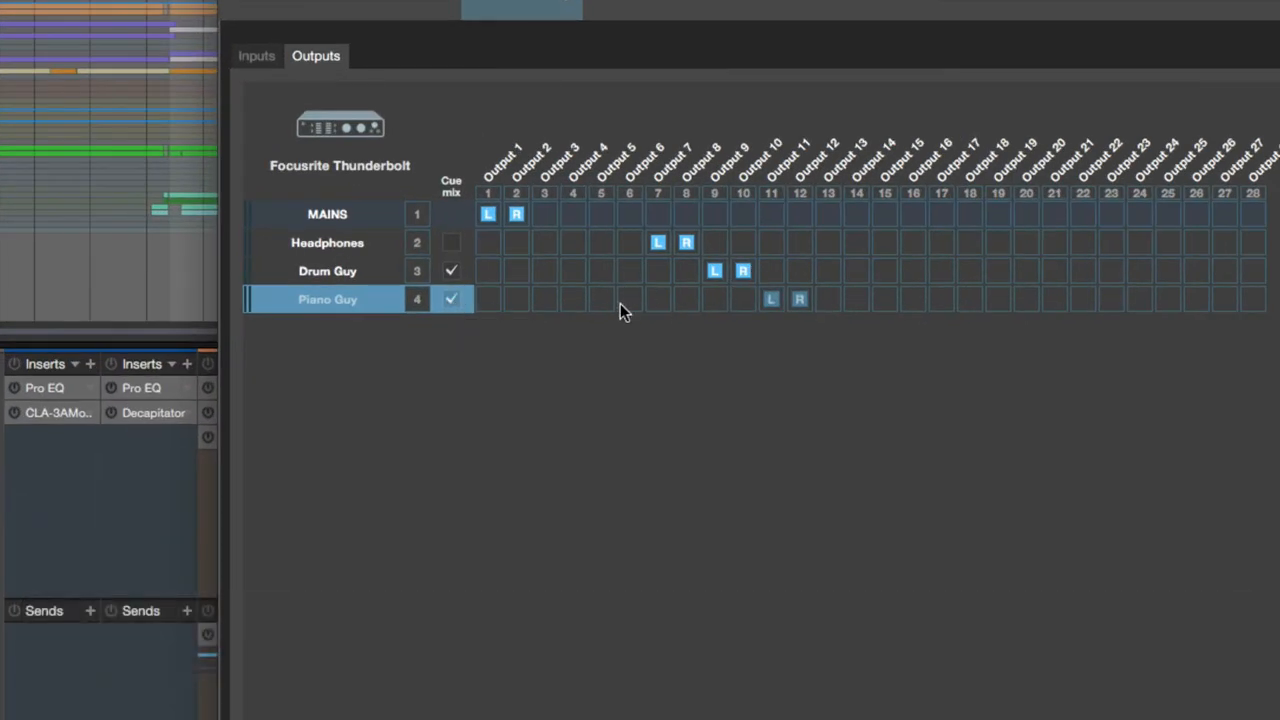
pyautogui.moveTo(548, 282)
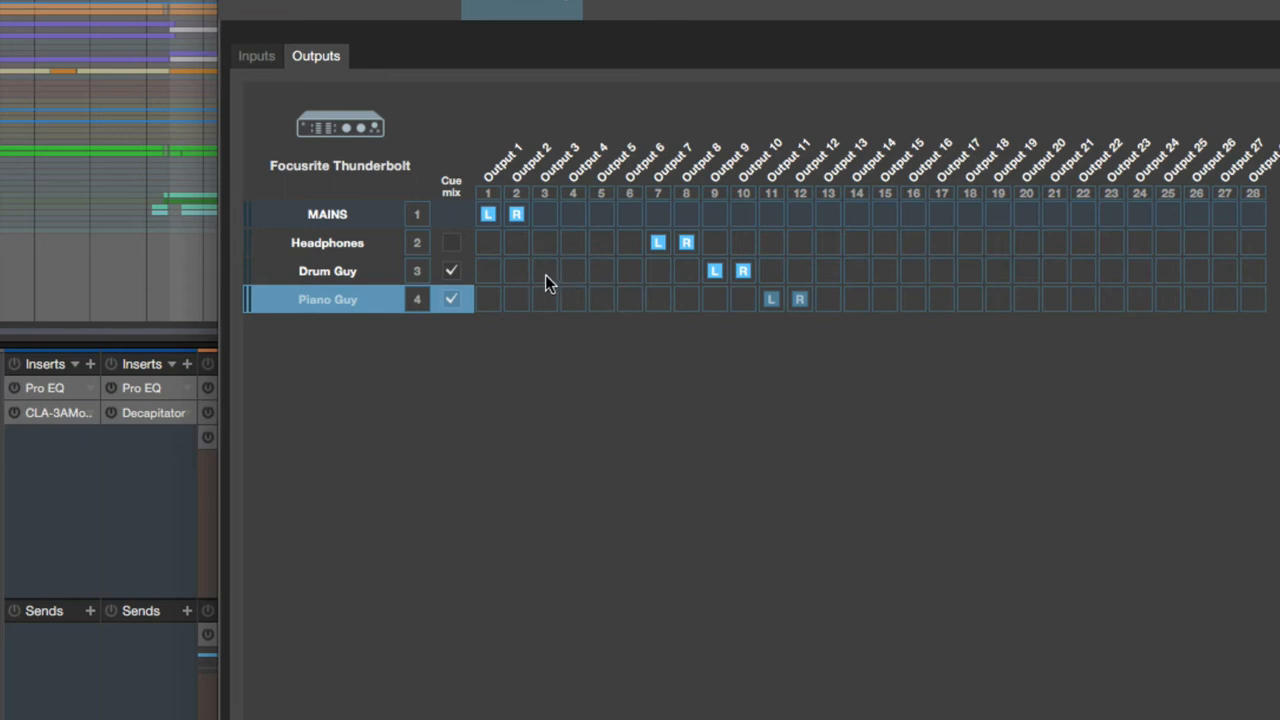
pyautogui.moveTo(548, 278)
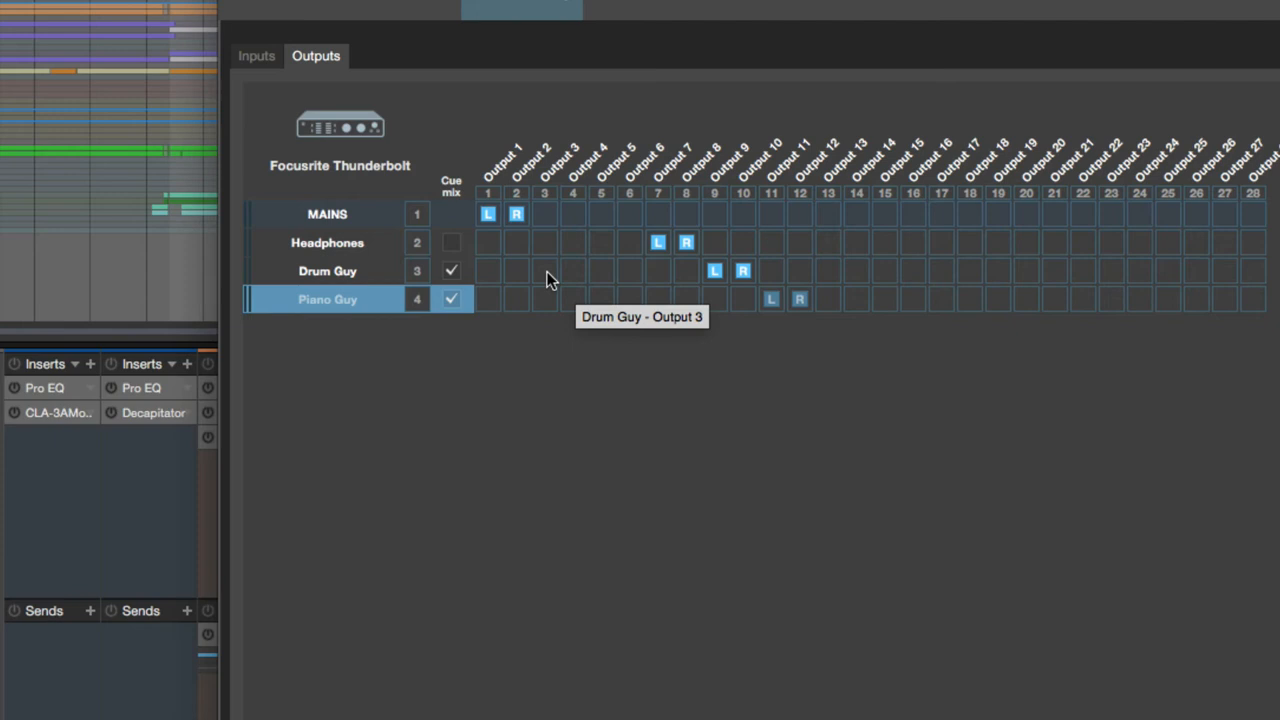
pyautogui.click(544, 272)
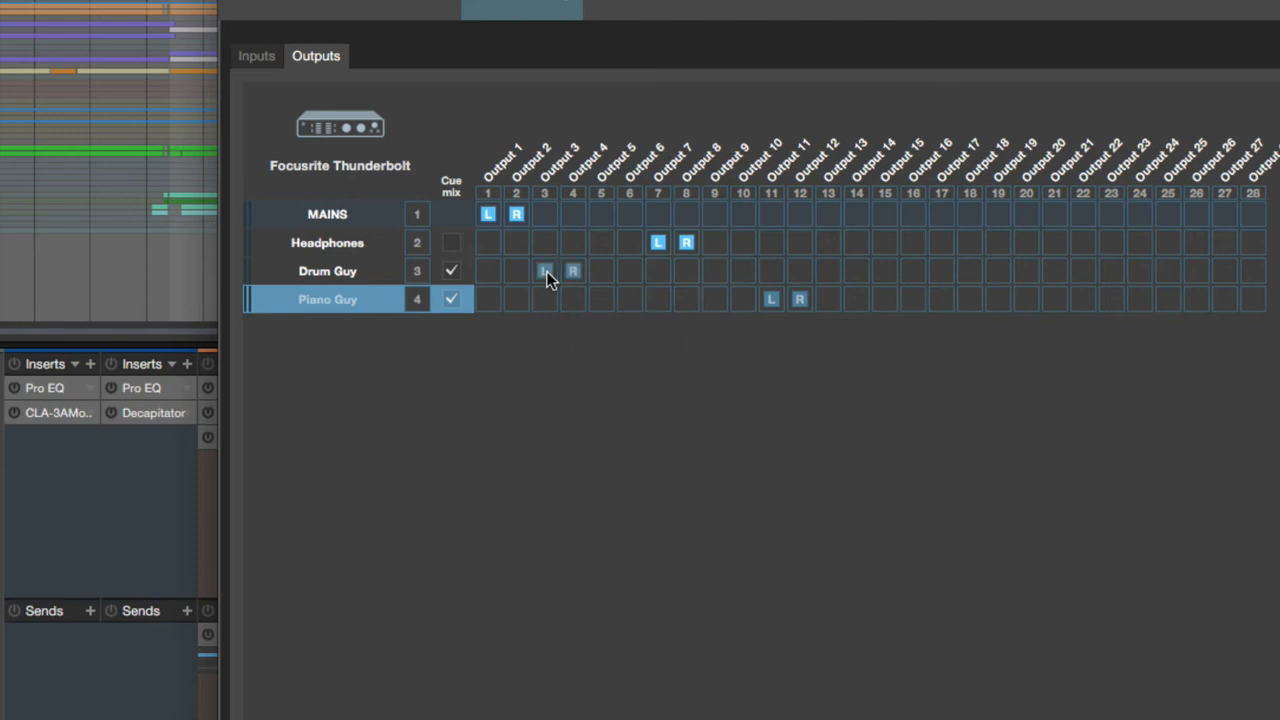
pyautogui.click(600, 300)
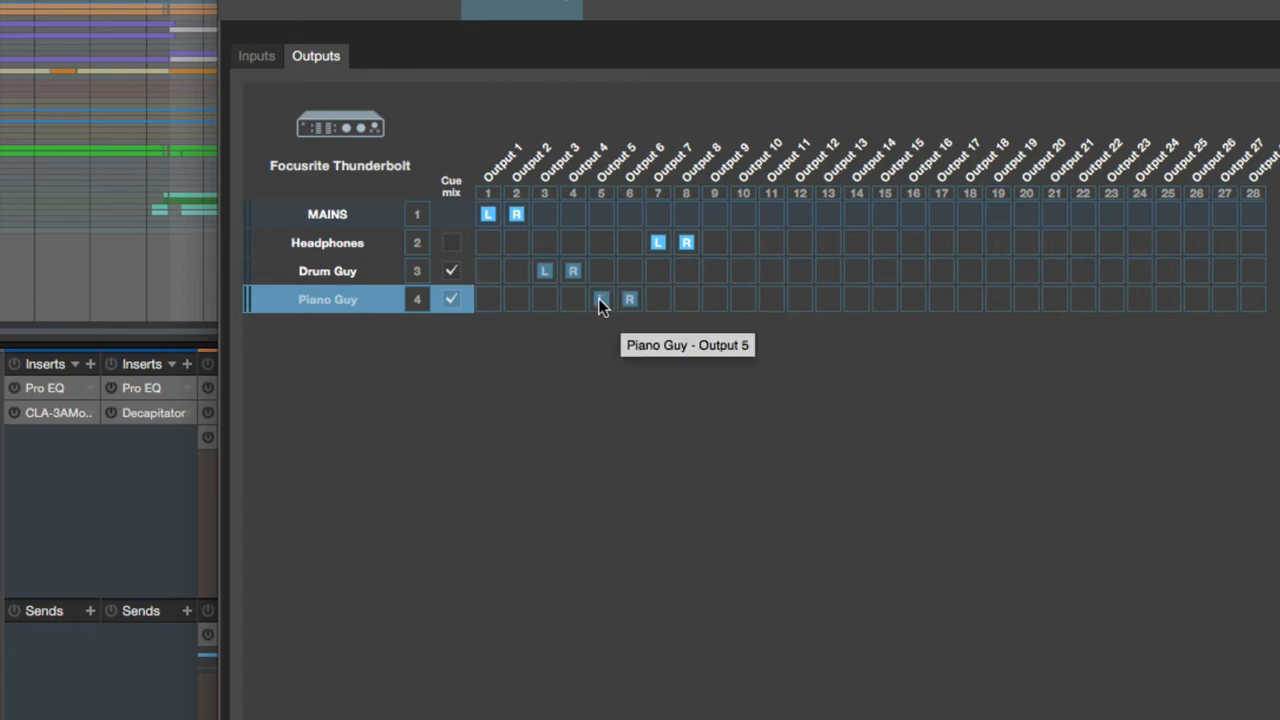
pyautogui.click(600, 298)
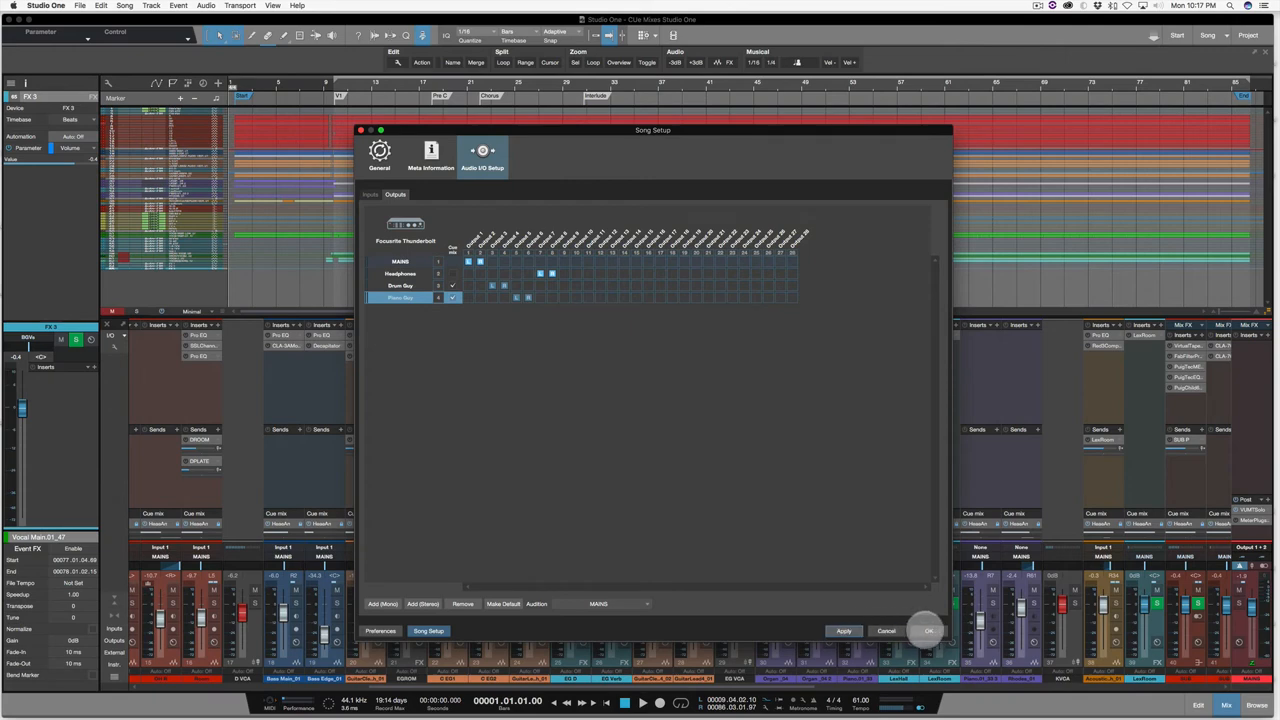
# Confirm the routing so every channel shows Drum Guy and Piano Guy cue sends
pyautogui.click(928, 632)
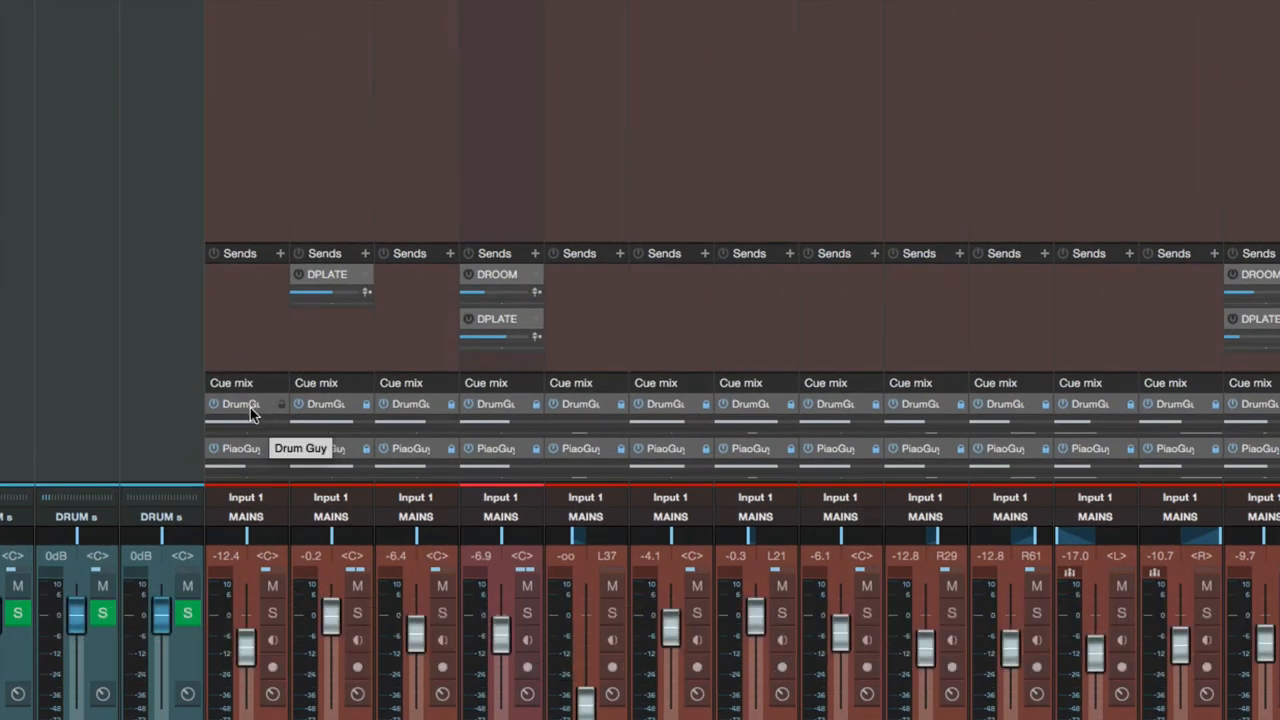
pyautogui.moveTo(330, 410)
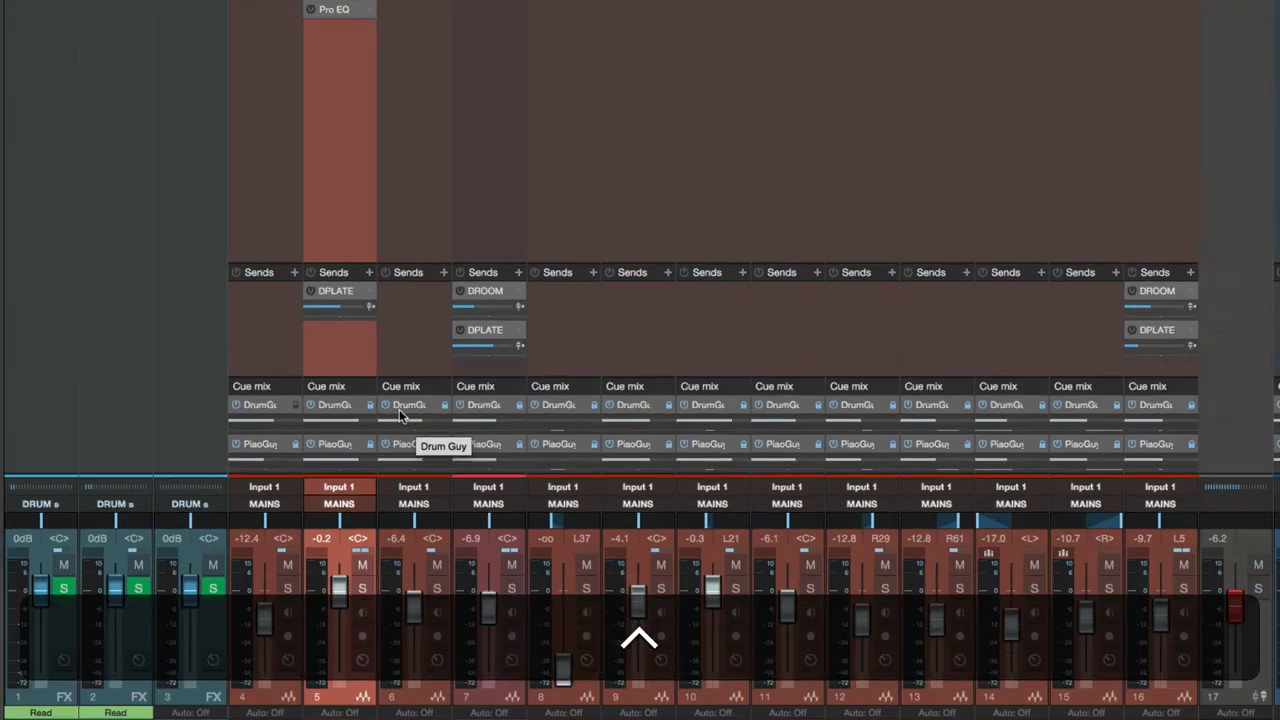
# Rename the Drum Guy and Piano Guy cue mixes to DRM CUE and PNO CUE
pyautogui.press('cmd+,')
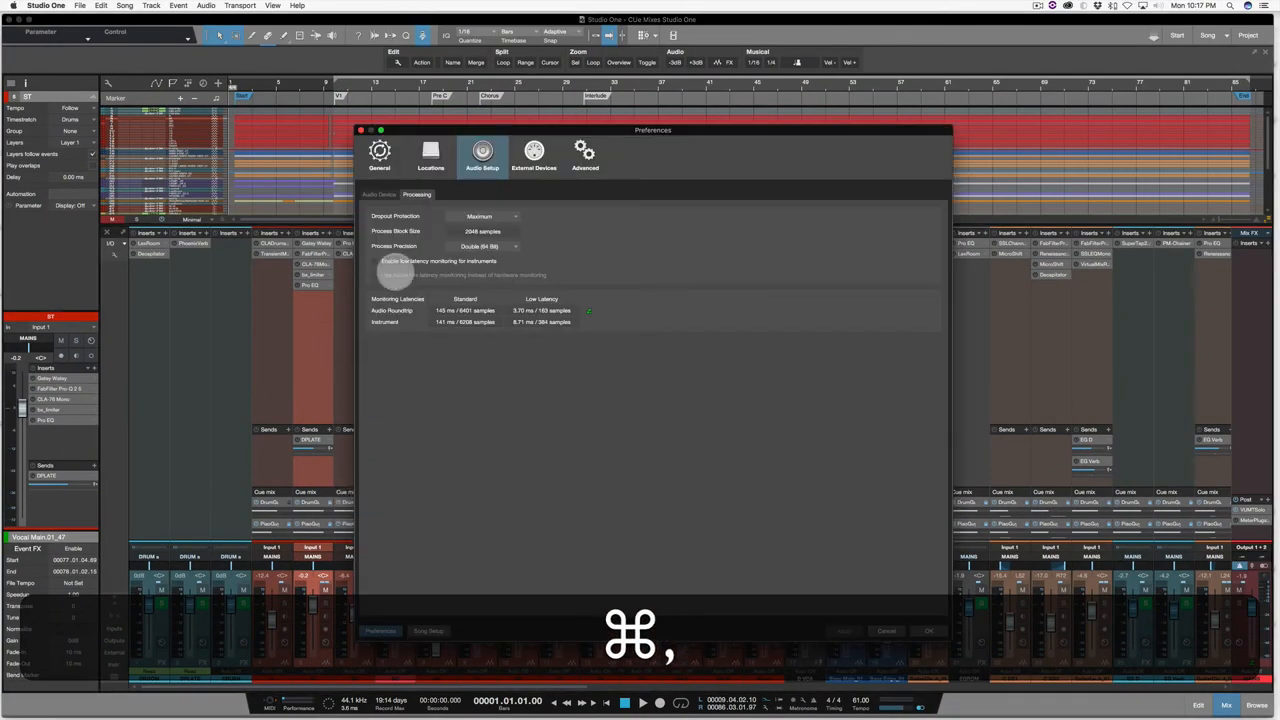
pyautogui.click(428, 632)
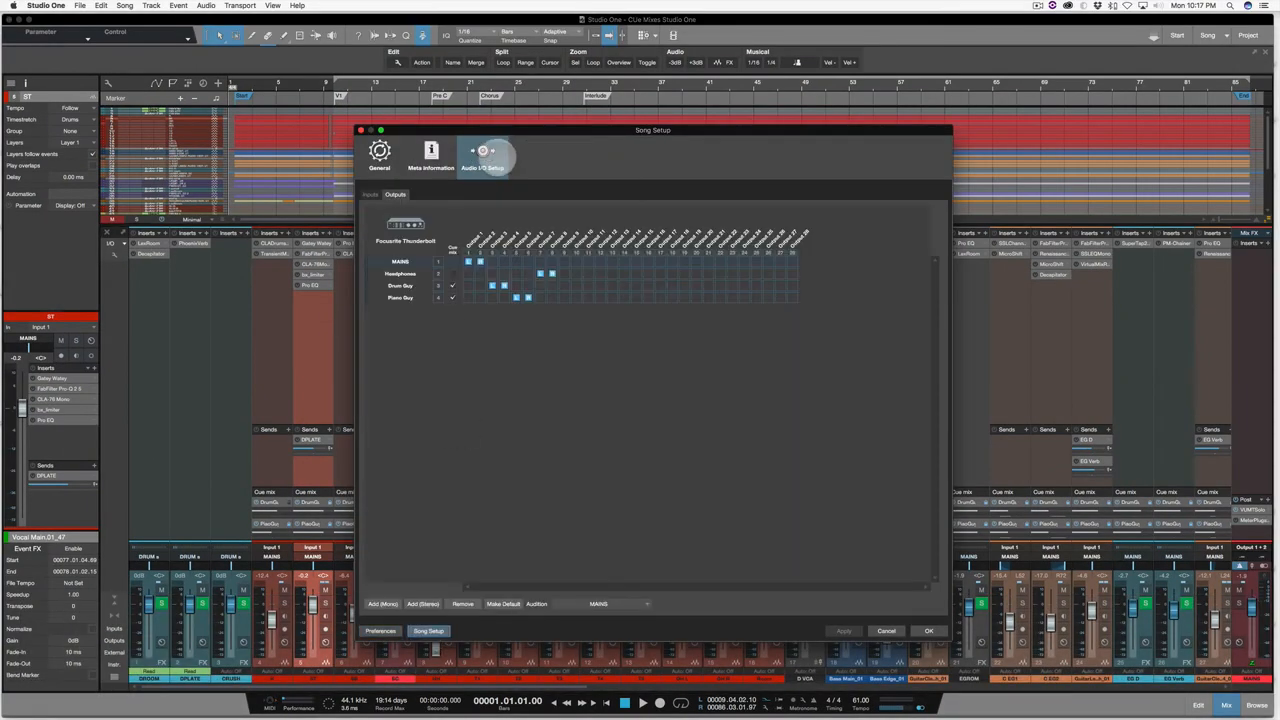
pyautogui.doubleClick(400, 284)
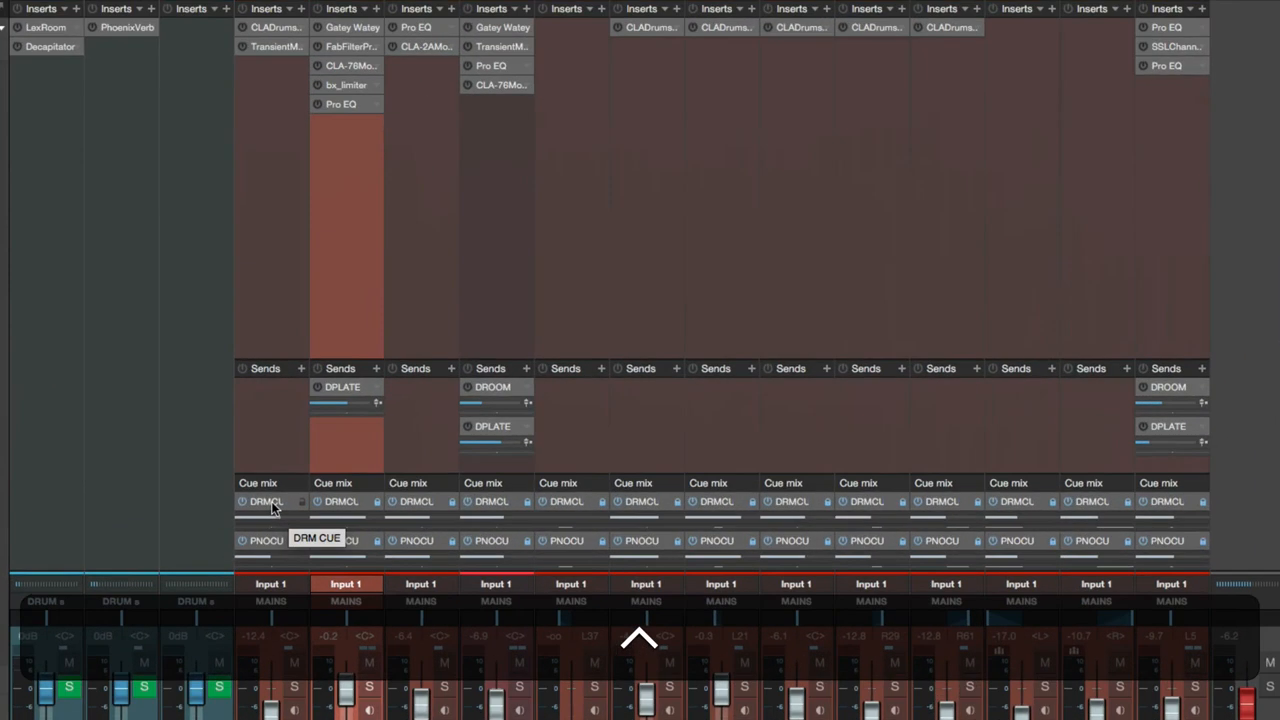
pyautogui.scroll(-3)
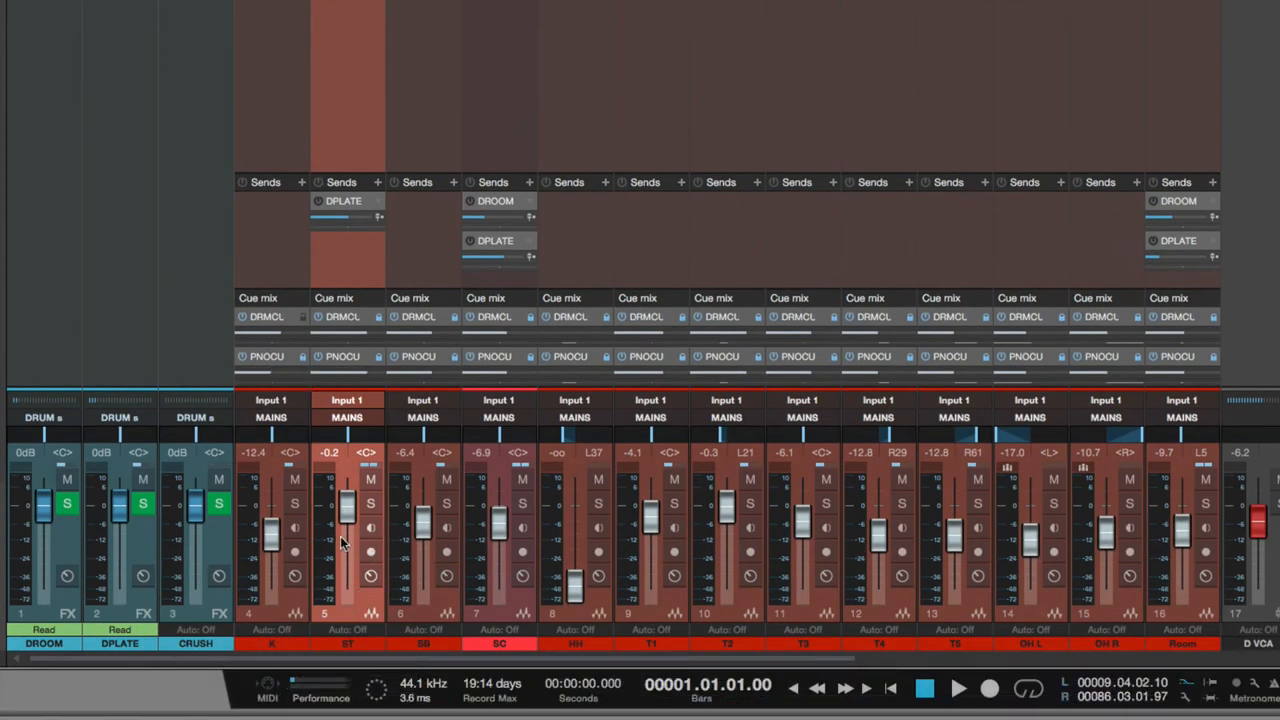
pyautogui.moveTo(470, 336)
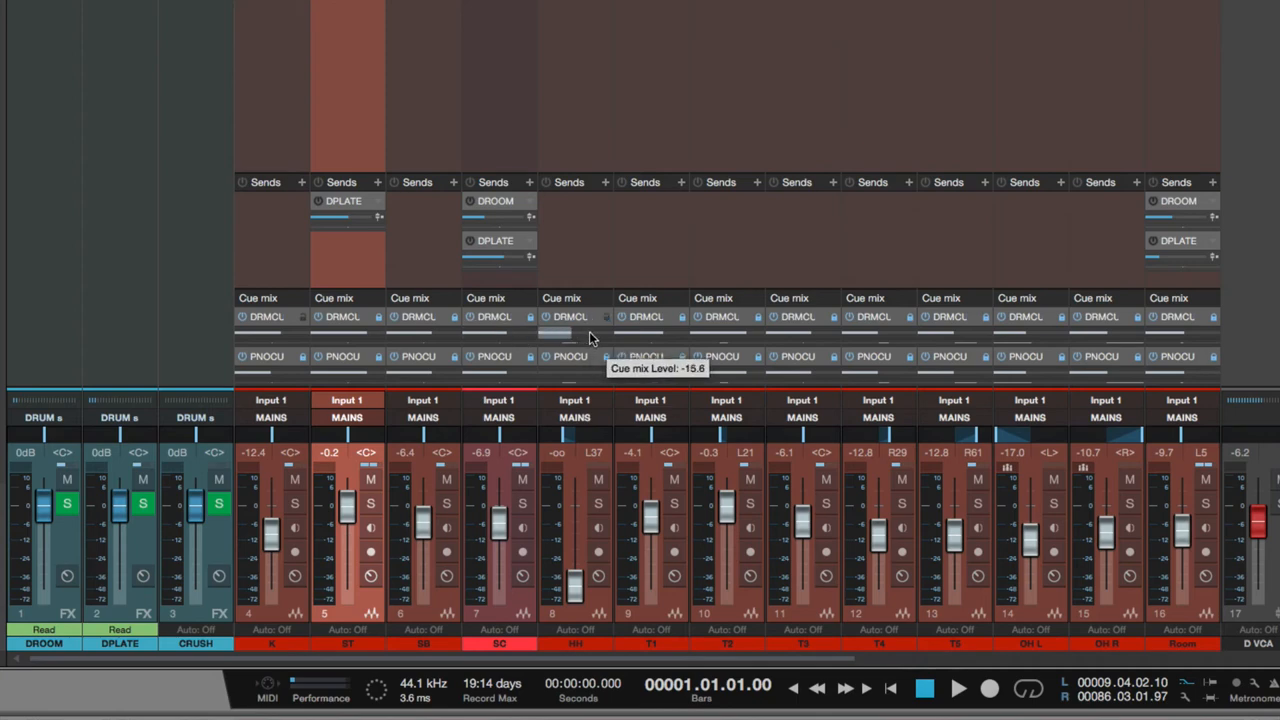
pyautogui.hscroll(3)
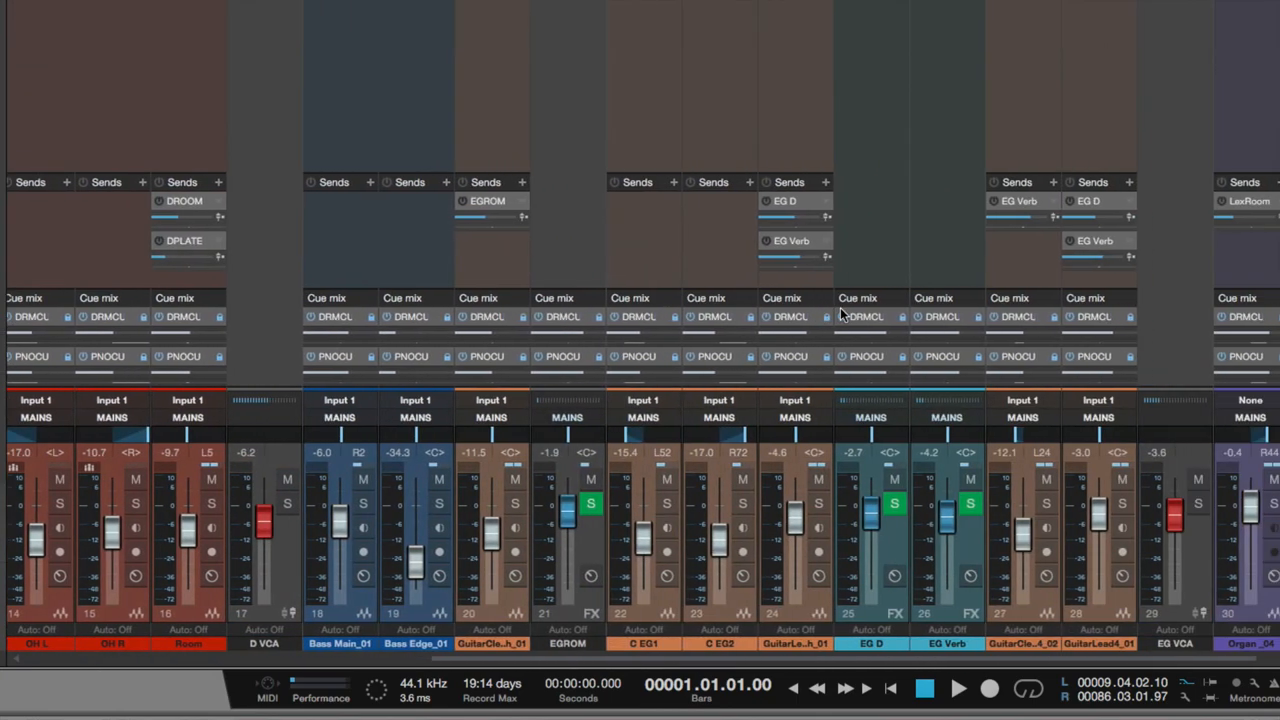
pyautogui.hscroll(-3)
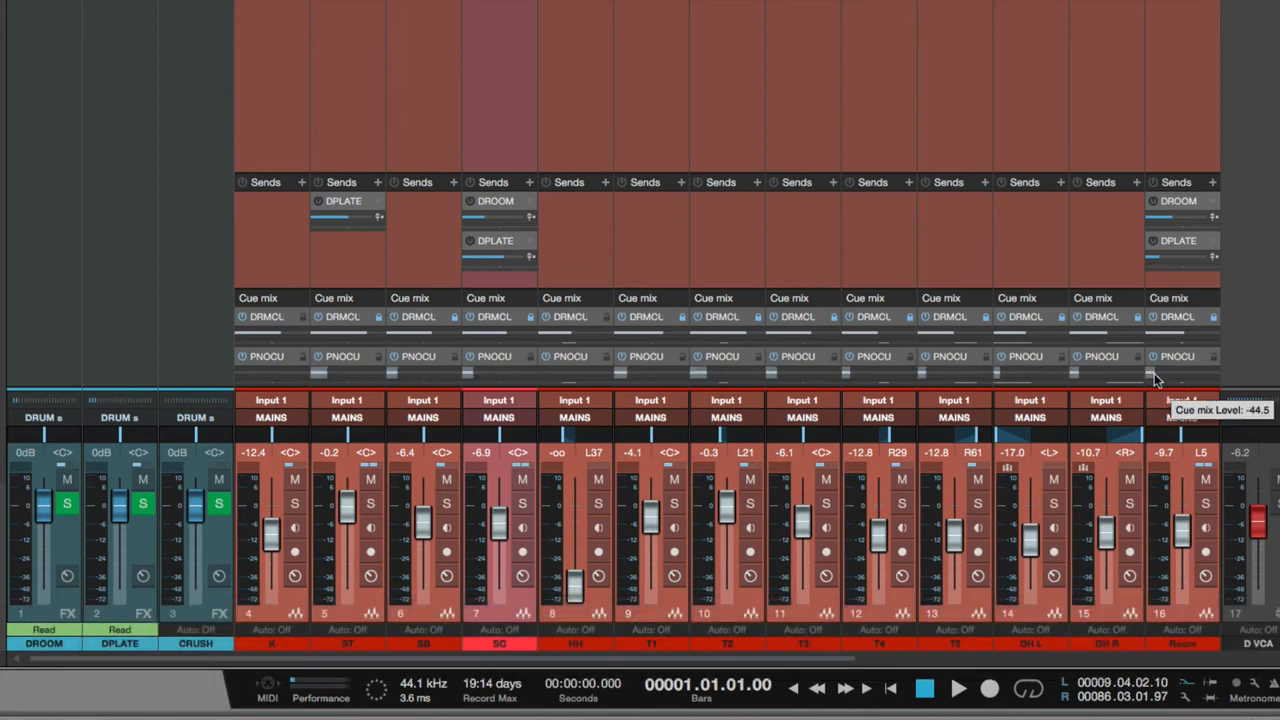
pyautogui.moveTo(1030, 382)
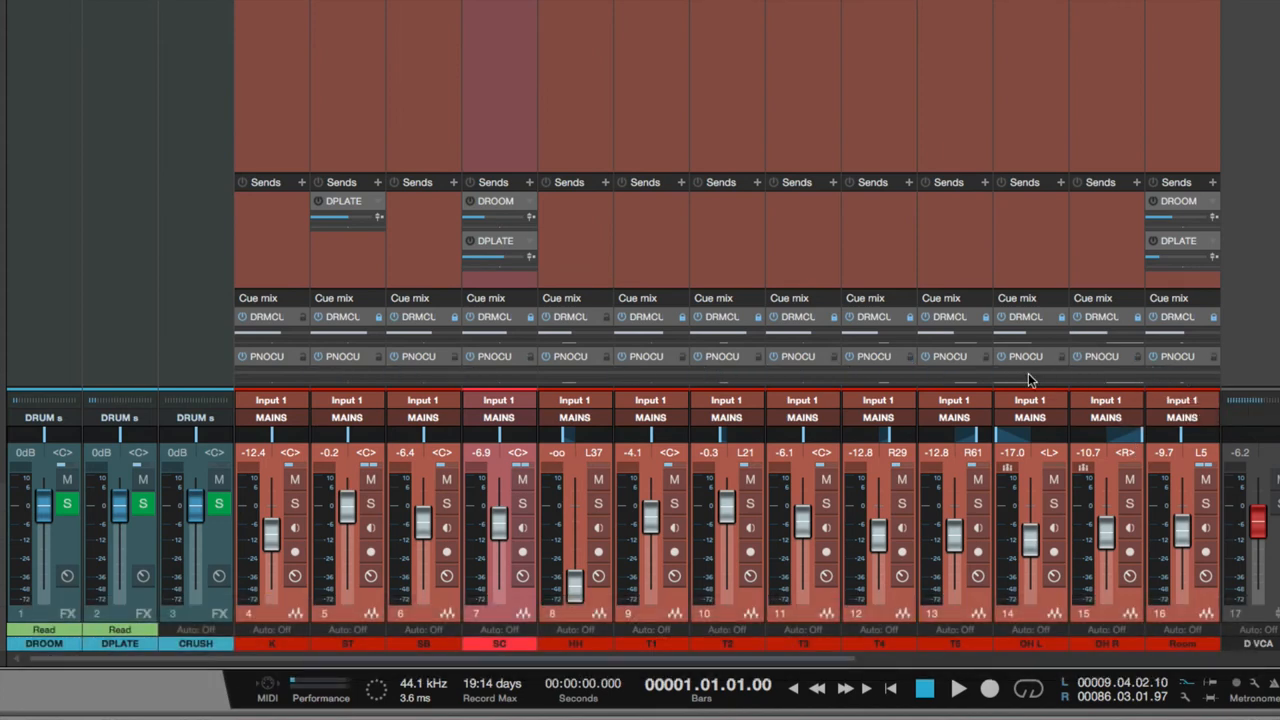
pyautogui.hscroll(3)
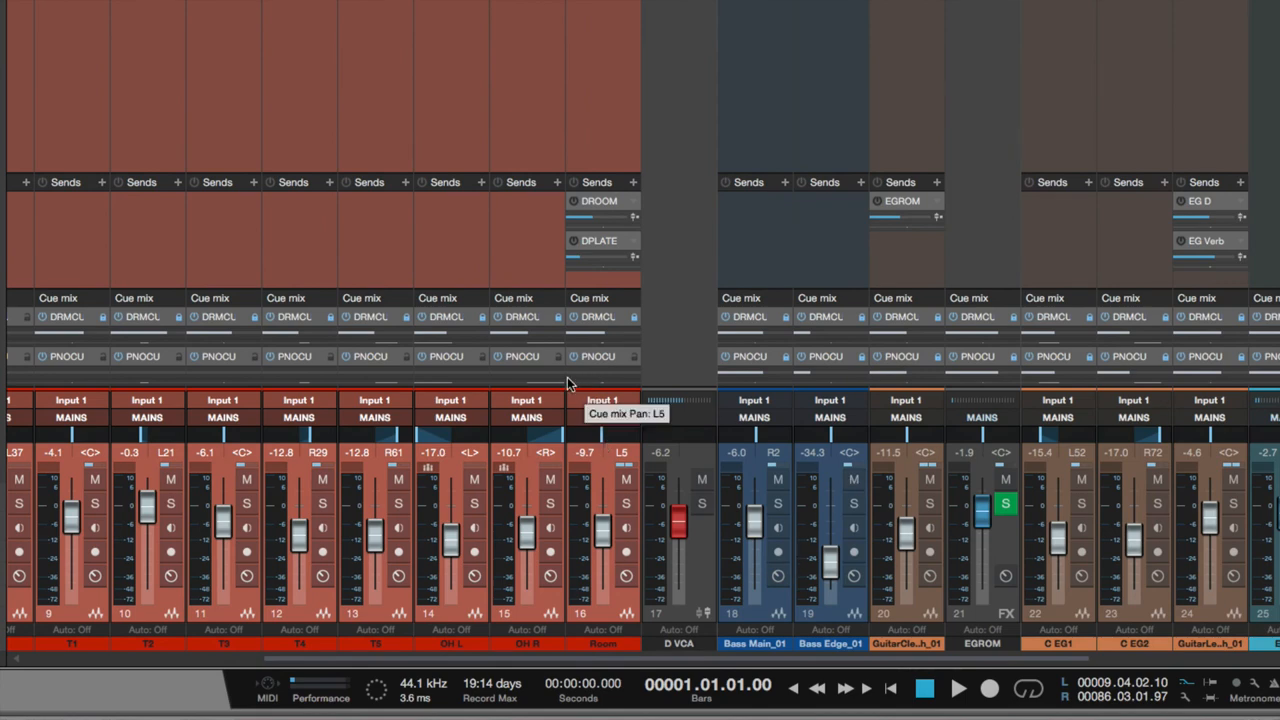
pyautogui.moveTo(584, 378)
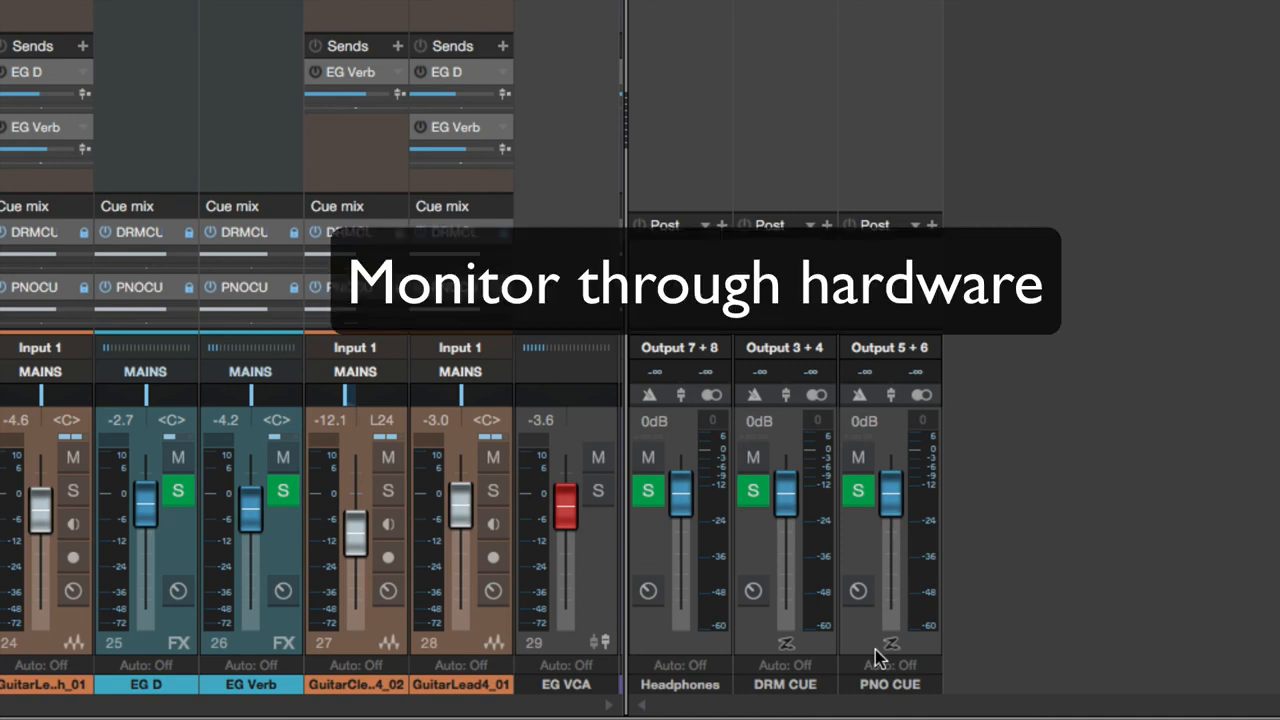
pyautogui.moveTo(800, 696)
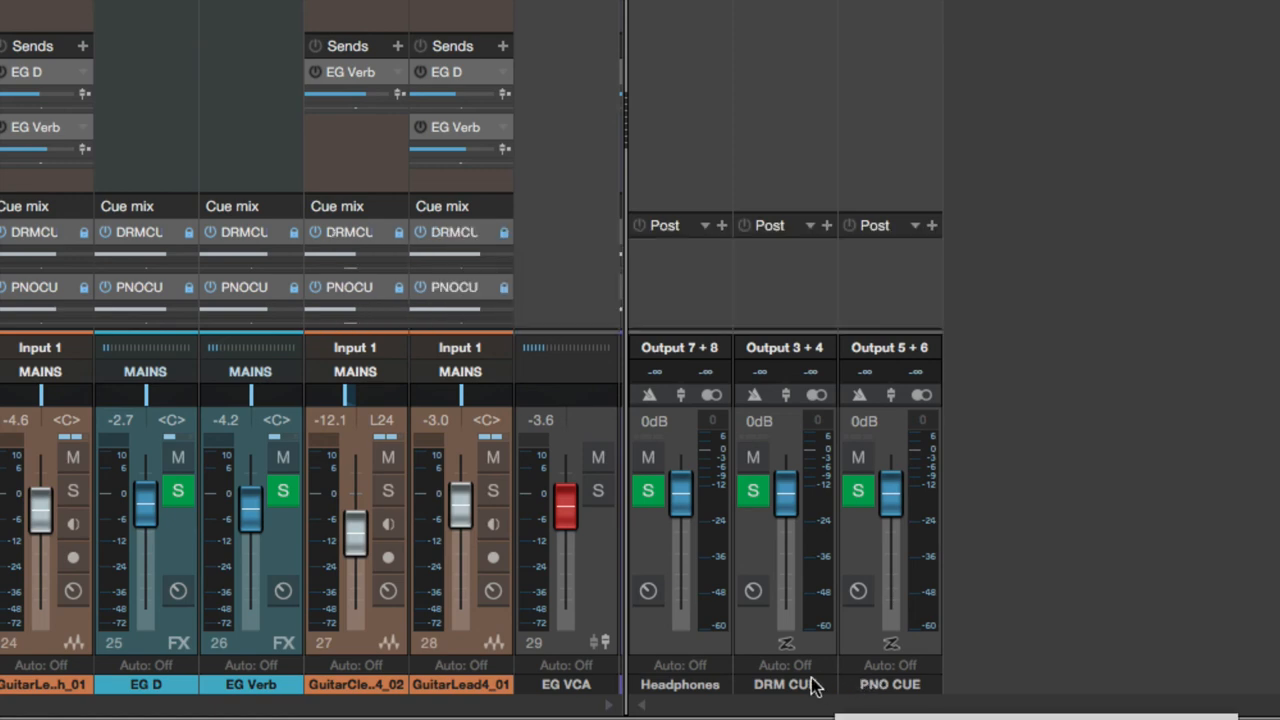
pyautogui.click(752, 394)
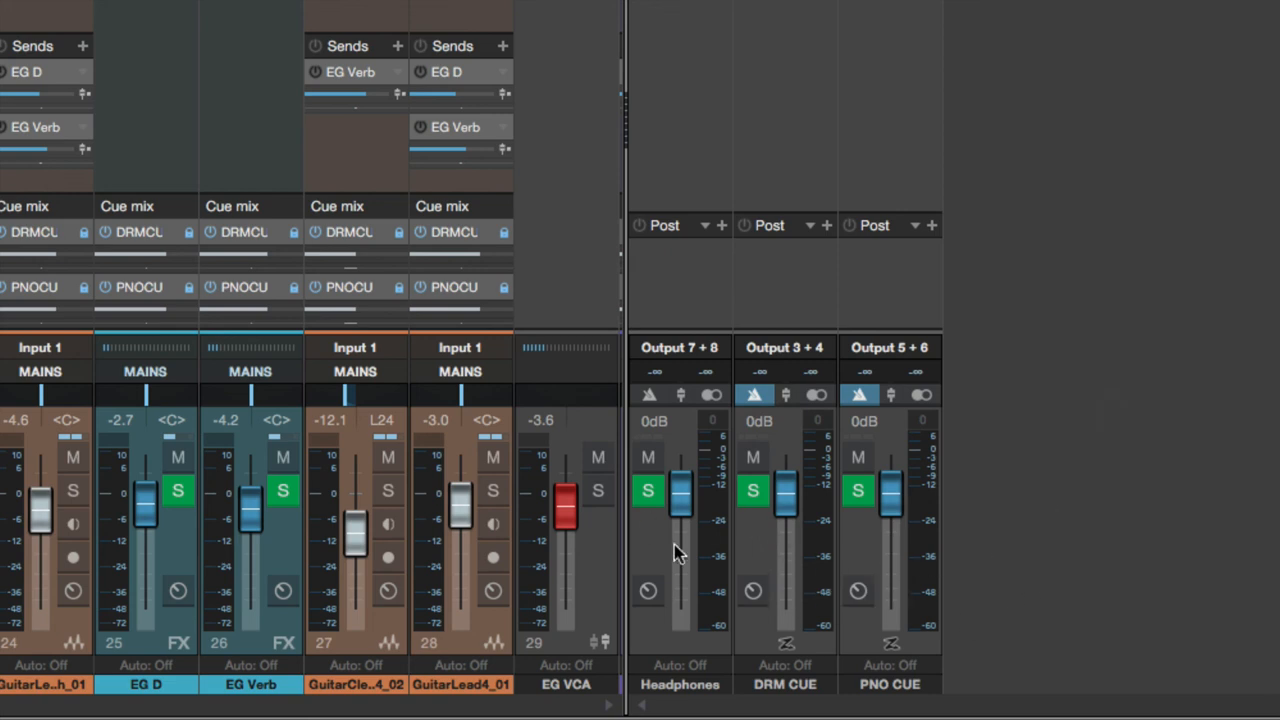
pyautogui.moveTo(816, 556)
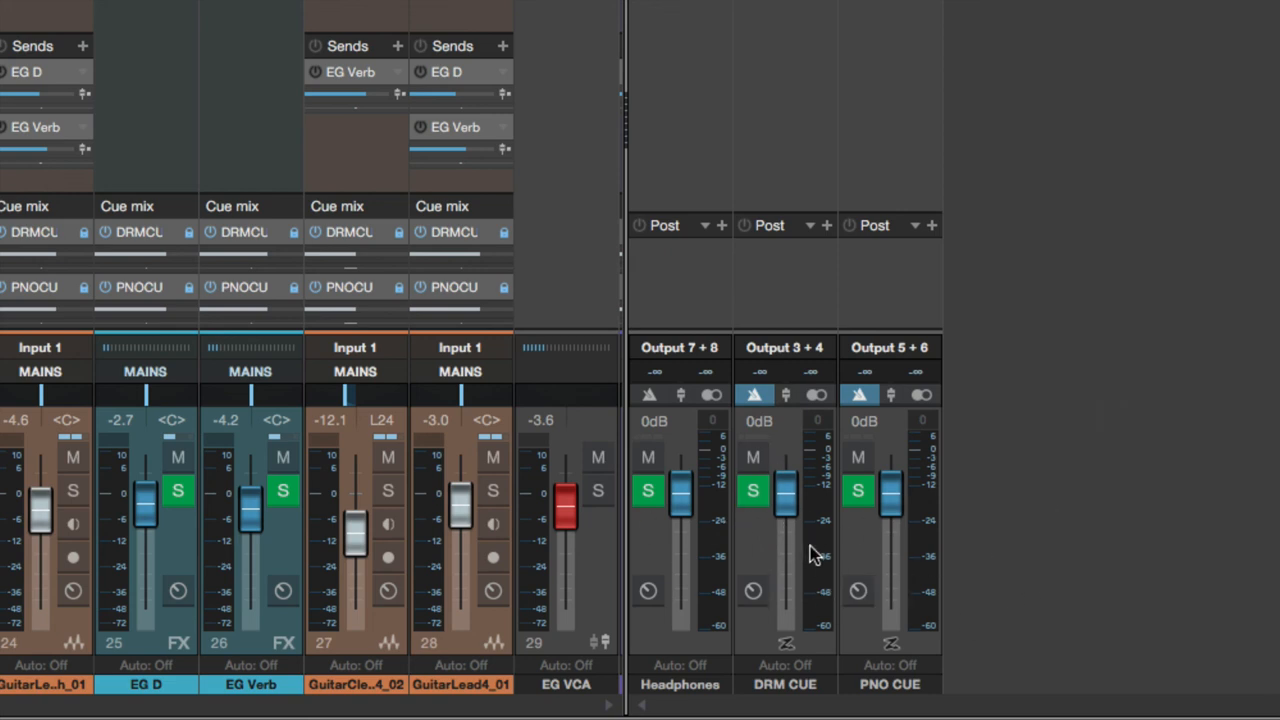
pyautogui.moveTo(890, 556)
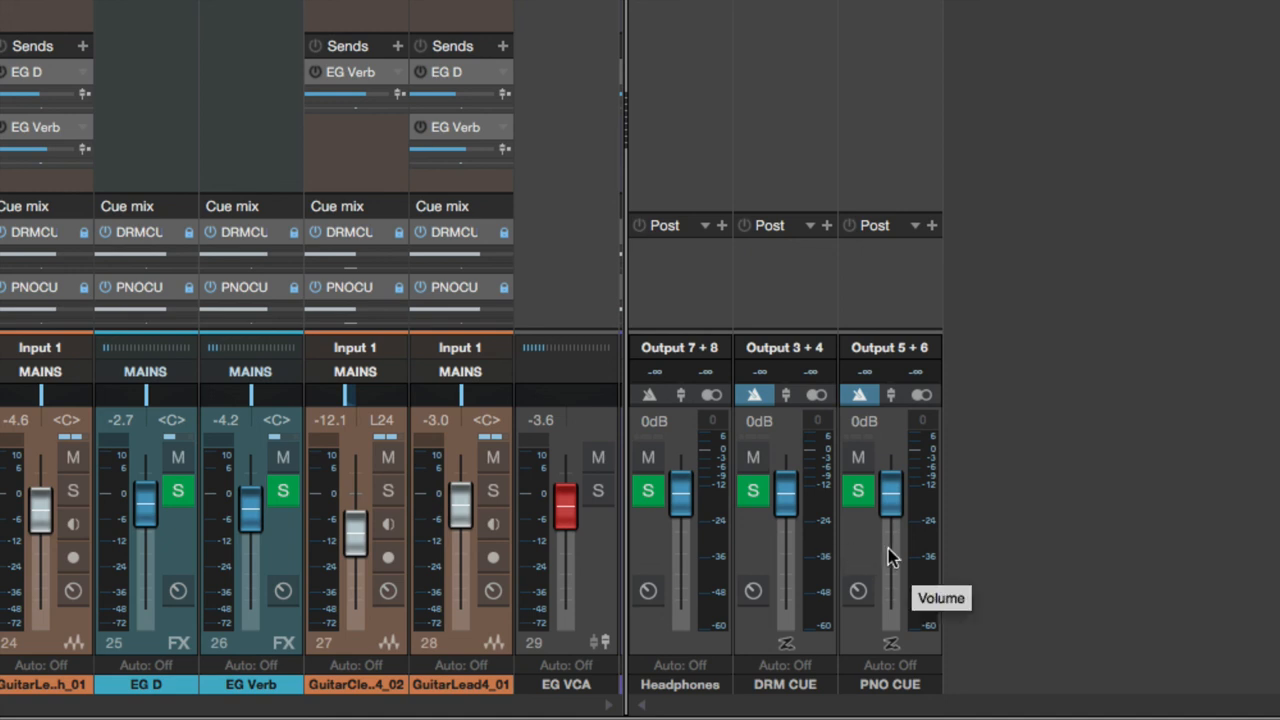
pyautogui.moveTo(770, 696)
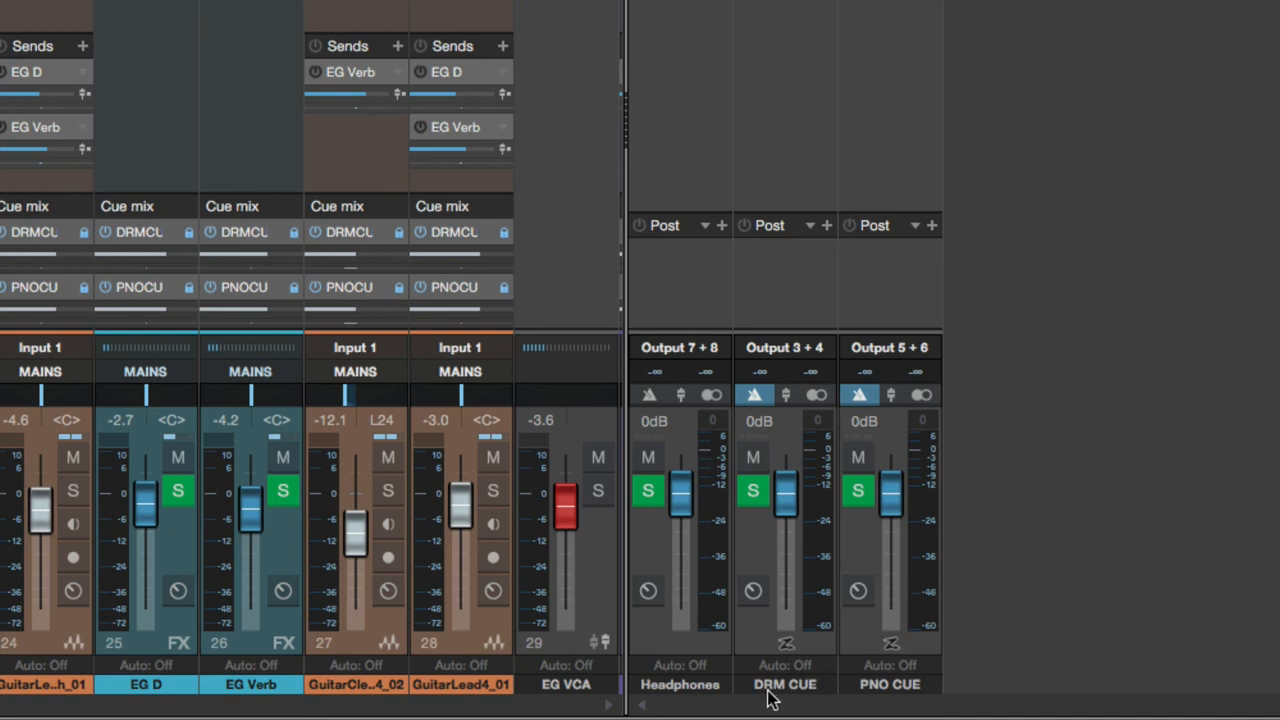